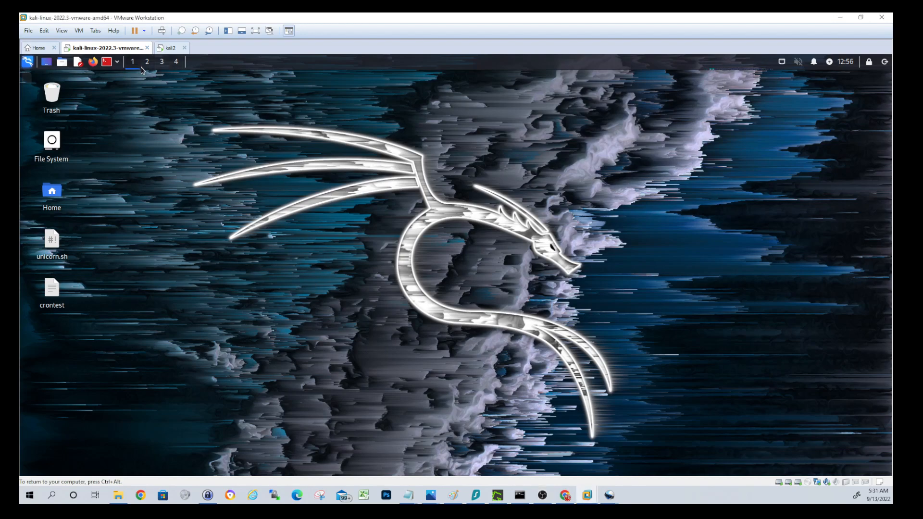
{"action": "mouse_move", "coordinate": [182, 31]}
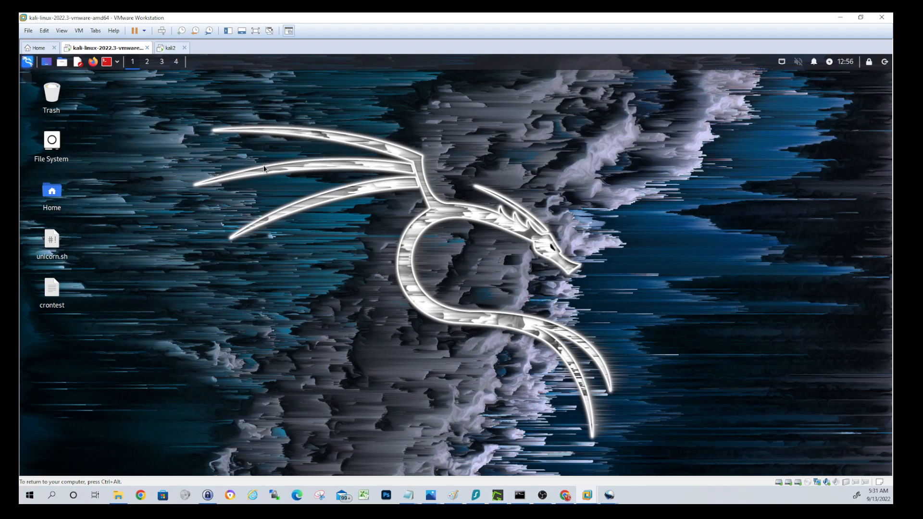
{"action": "mouse_move", "coordinate": [150, 229]}
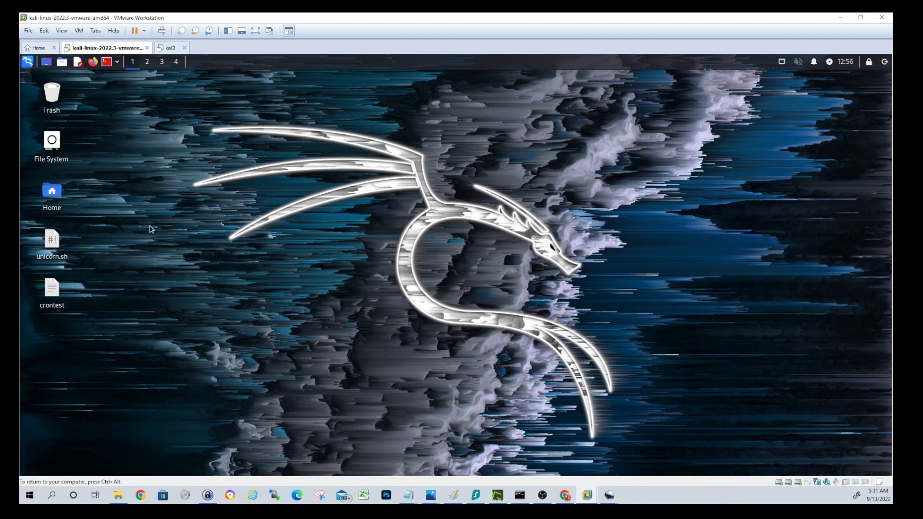
{"action": "mouse_move", "coordinate": [312, 229]}
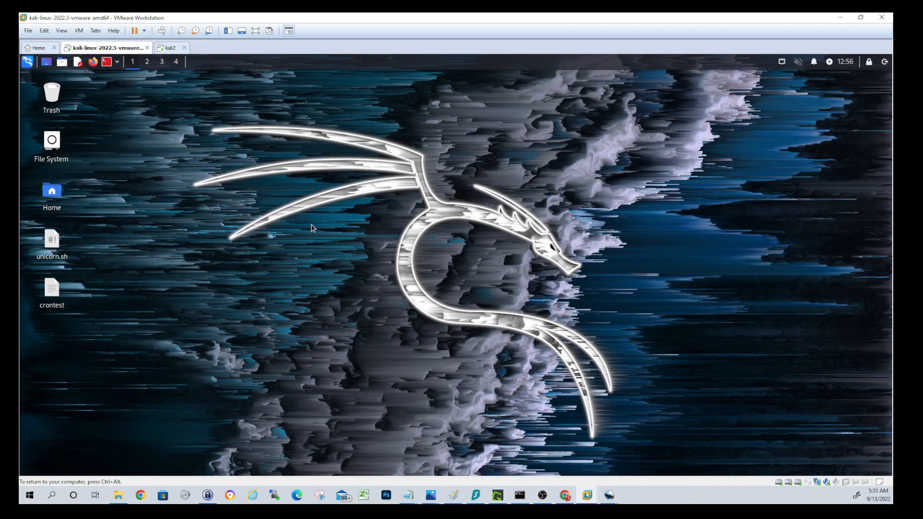
{"action": "mouse_move", "coordinate": [187, 328]}
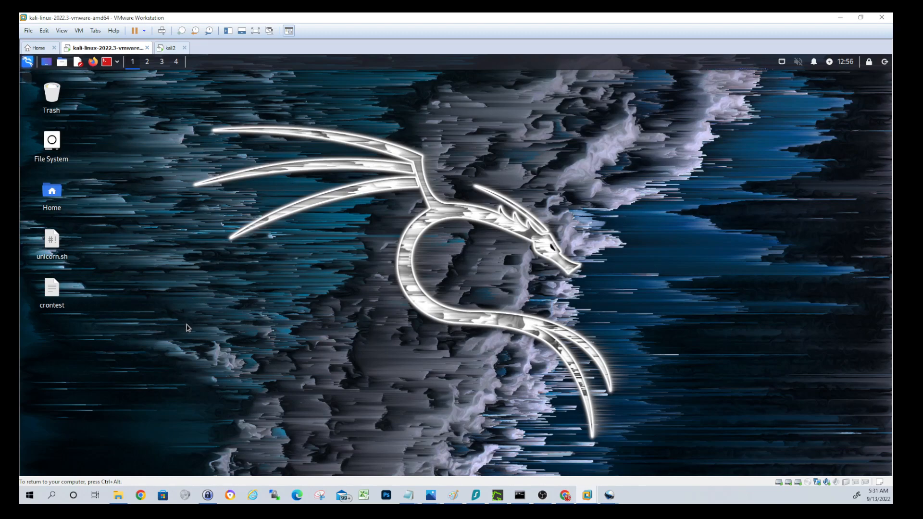
{"action": "mouse_move", "coordinate": [141, 218]}
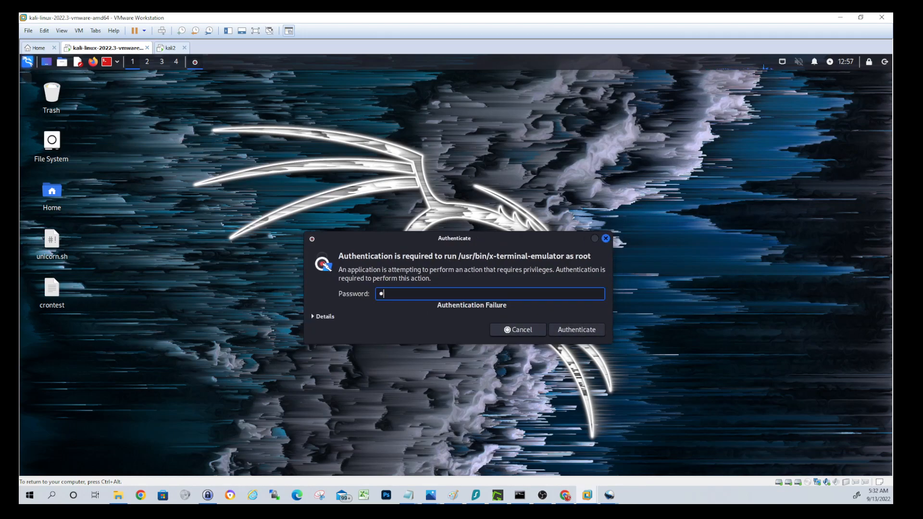
Open root terminals on both Kali VMs, authenticating with the password on each
{"action": "left_click", "coordinate": [576, 330]}
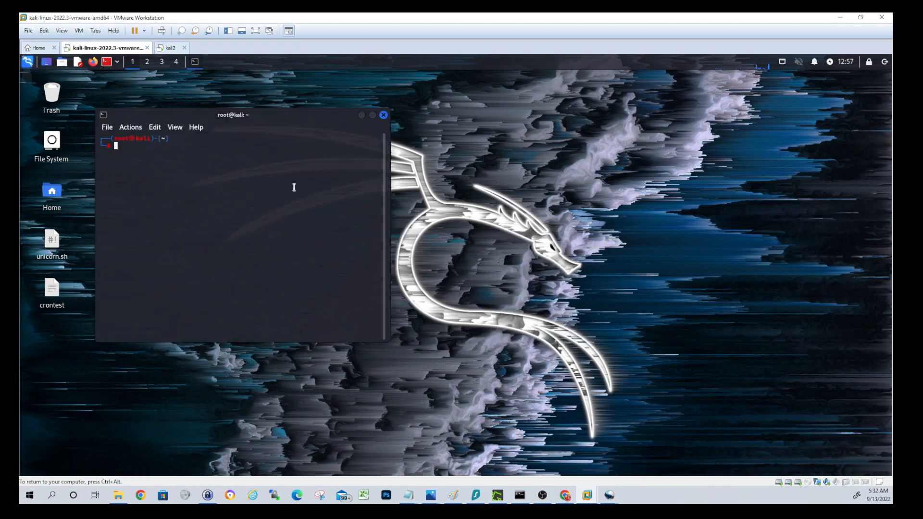
{"action": "left_click", "coordinate": [170, 49]}
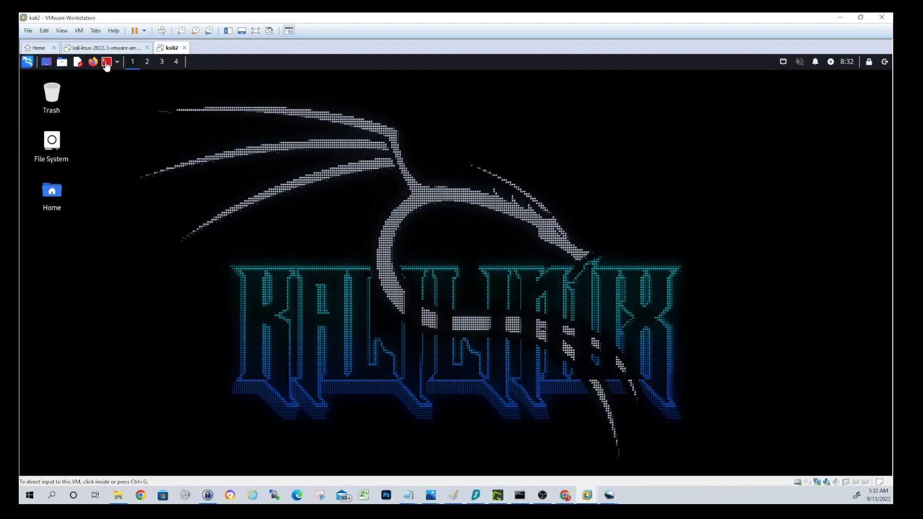
{"action": "left_click", "coordinate": [106, 62]}
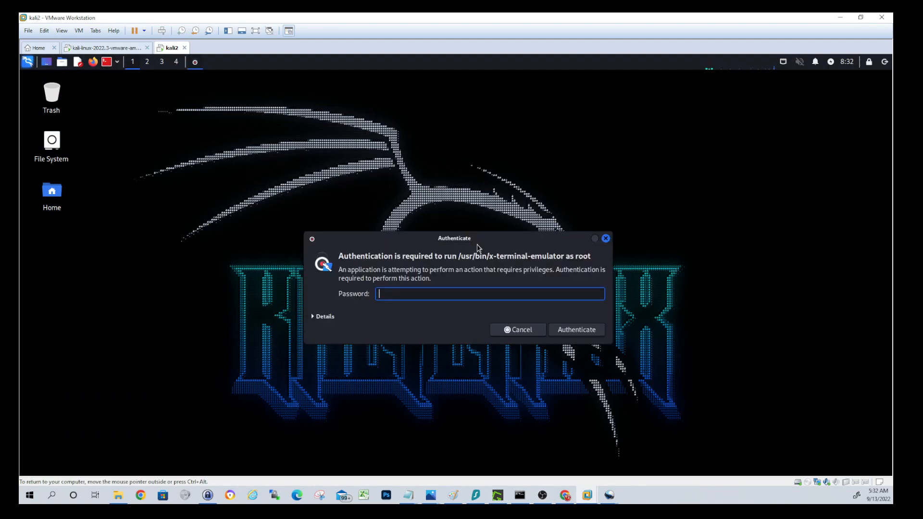
{"action": "type", "text": "•"}
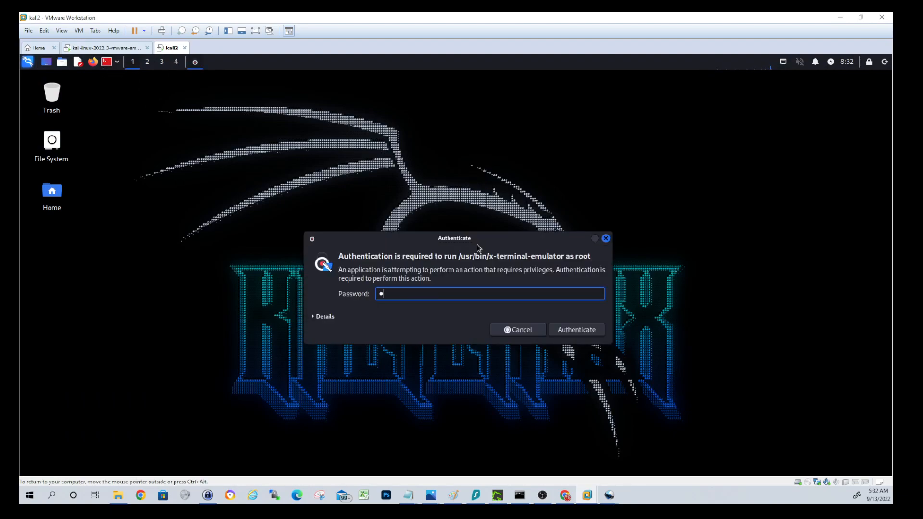
{"action": "left_click", "coordinate": [575, 330]}
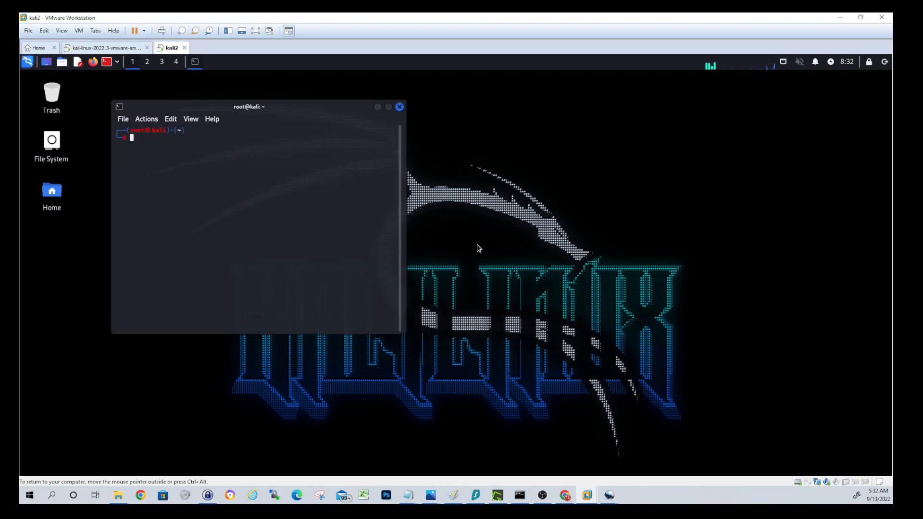
{"action": "mouse_move", "coordinate": [106, 48]}
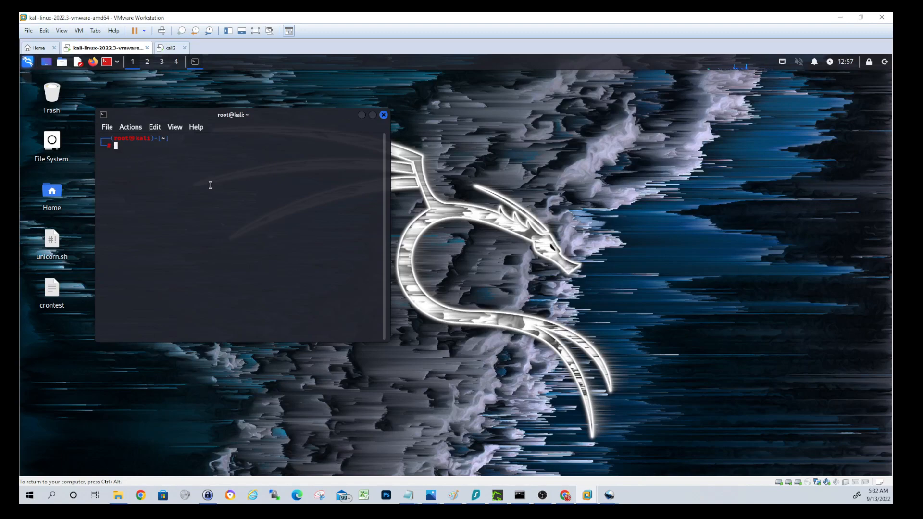
Run ftp and exit it with bye to confirm the ftp client works
{"action": "type", "text": "ftp"}
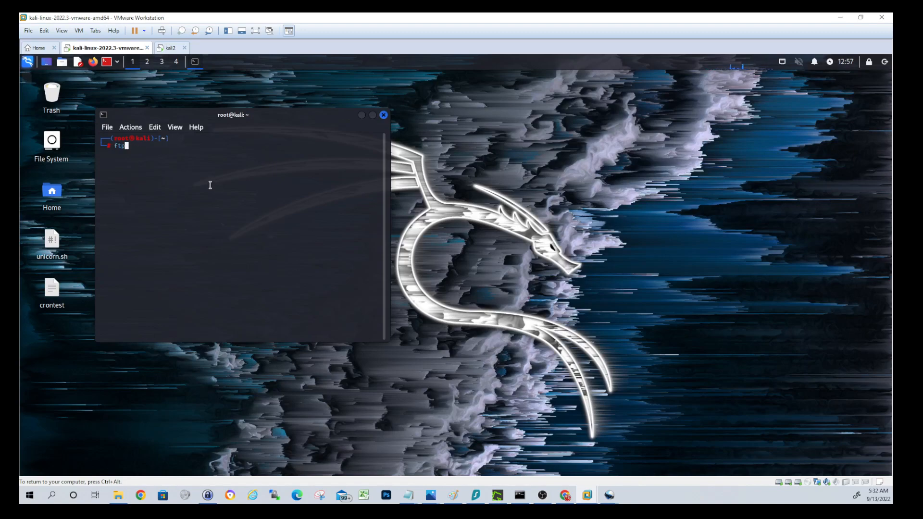
{"action": "key", "text": "Return"}
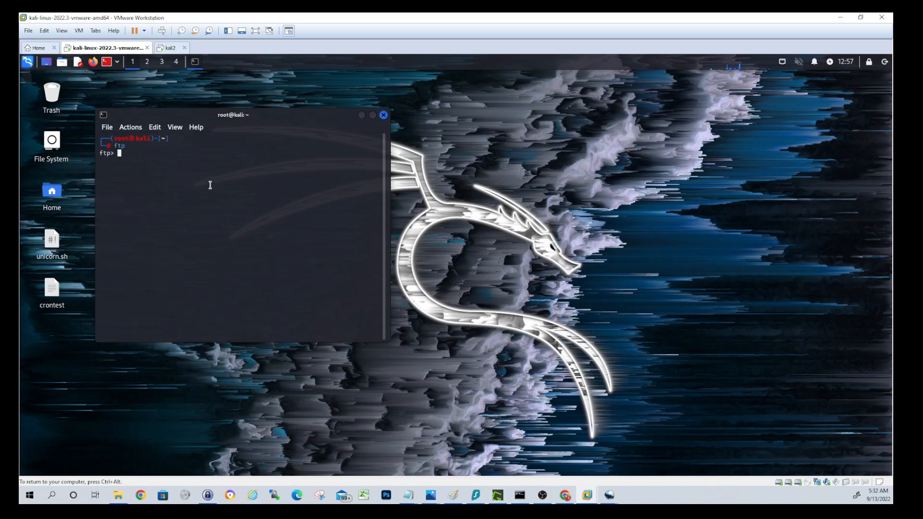
{"action": "type", "text": "bye"}
{"action": "type", "text": "clear"}
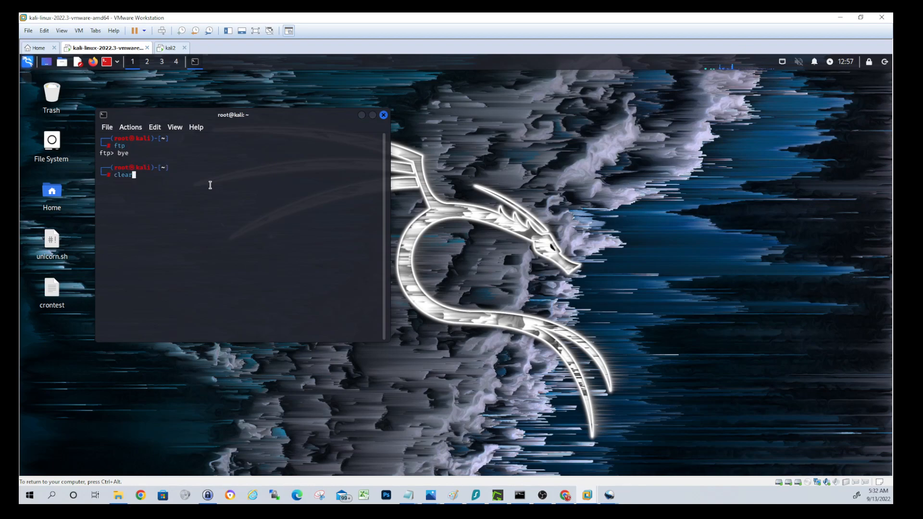
{"action": "key", "text": "Return"}
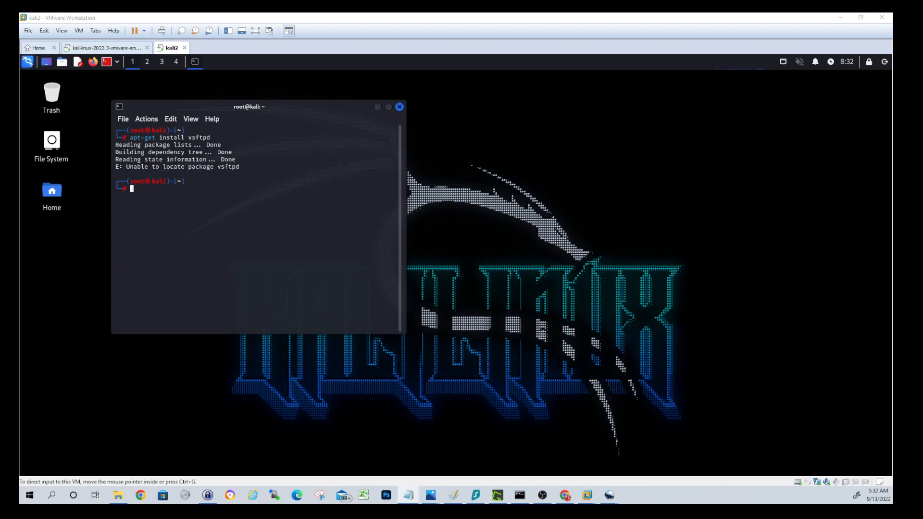
{"action": "mouse_move", "coordinate": [108, 251]}
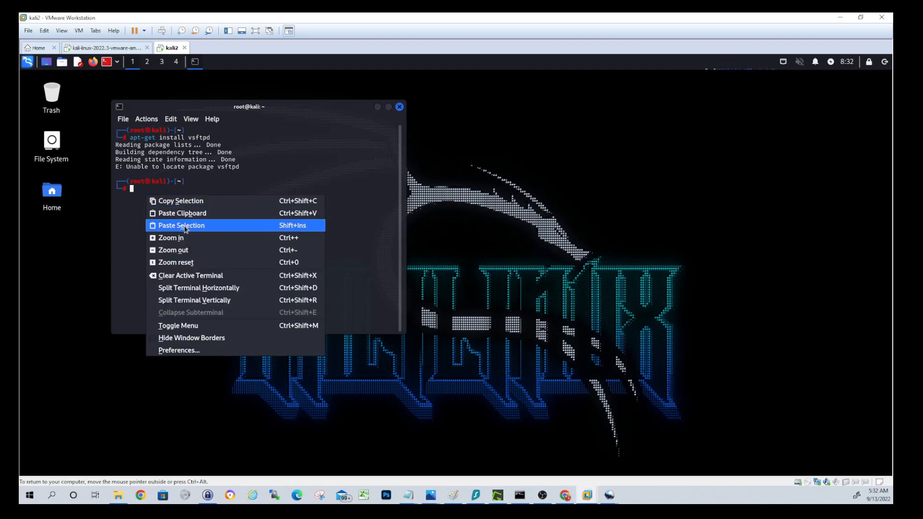
Paste and run the apt-get install vsftpd command to install the FTP server
{"action": "left_click", "coordinate": [180, 225]}
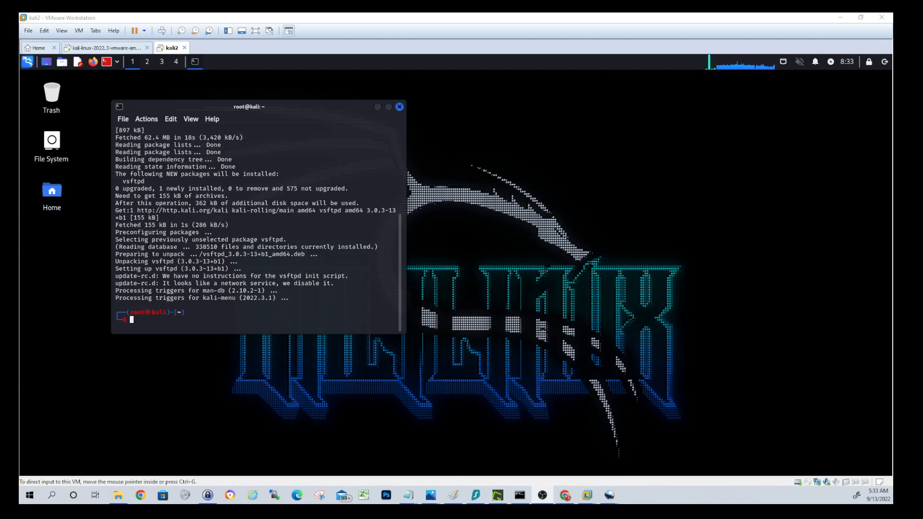
{"action": "mouse_move", "coordinate": [209, 308]}
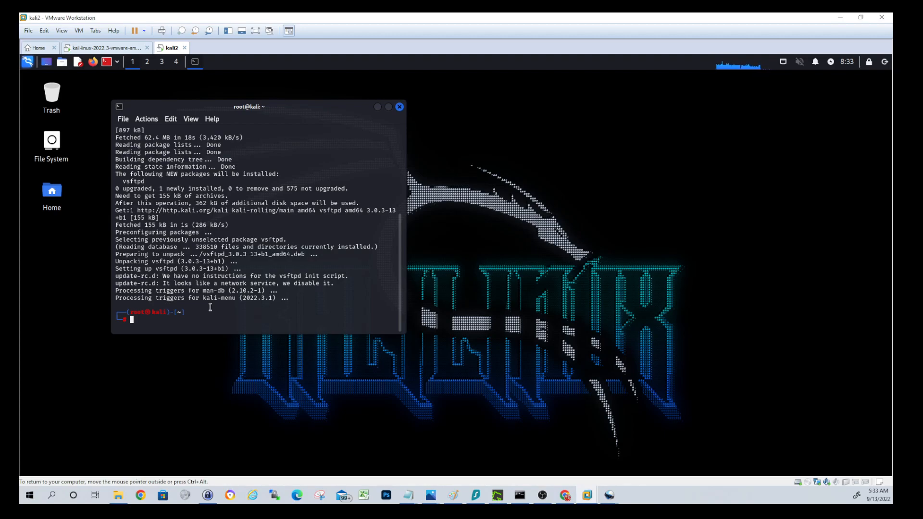
Check that vsftpd is inactive with systemctl status, then paste systemctl enable vsftpd
{"action": "type", "text": "systemctl status vsftpd"}
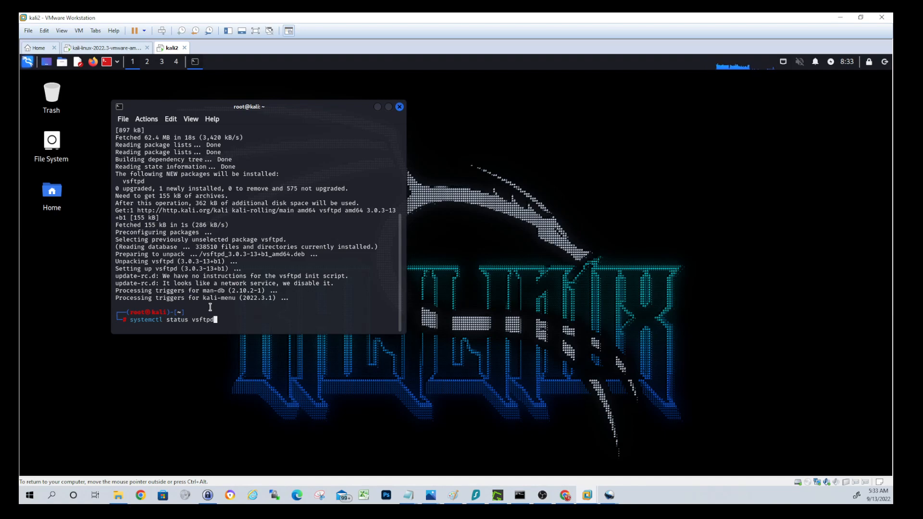
{"action": "key", "text": "Return"}
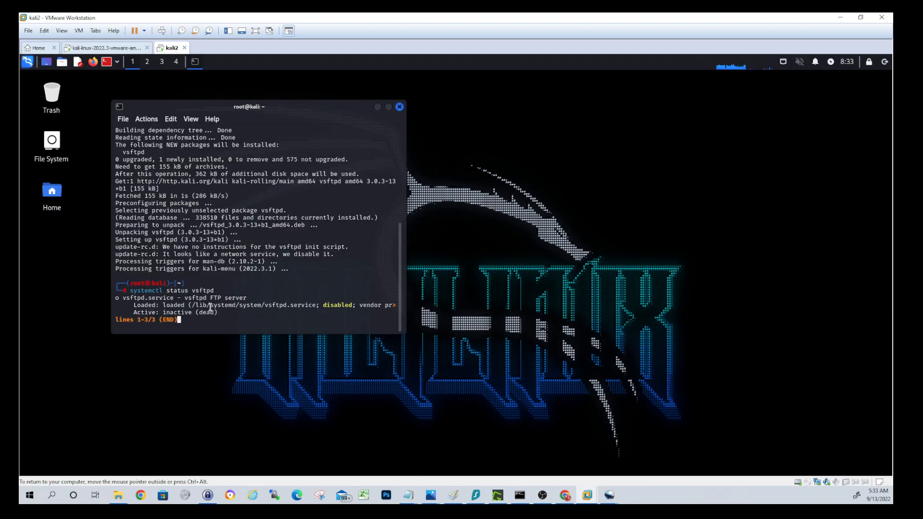
{"action": "key", "text": "q"}
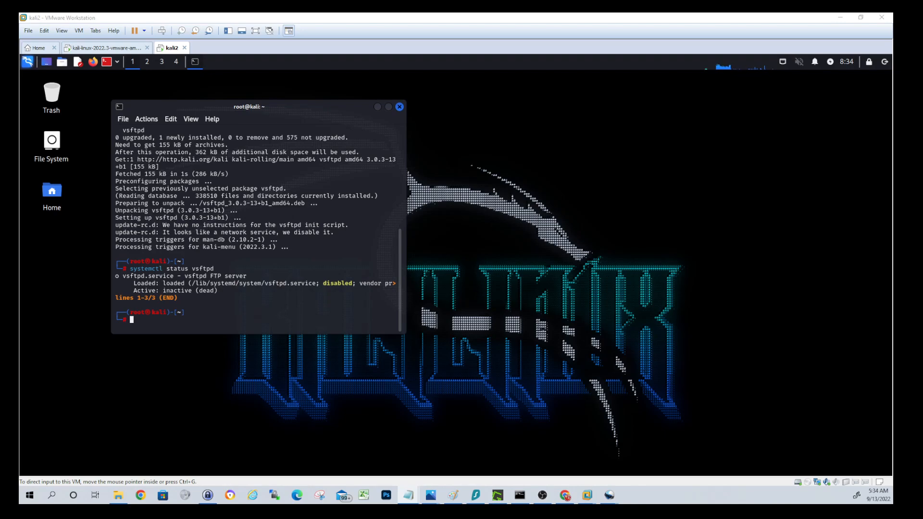
{"action": "right_click", "coordinate": [177, 316]}
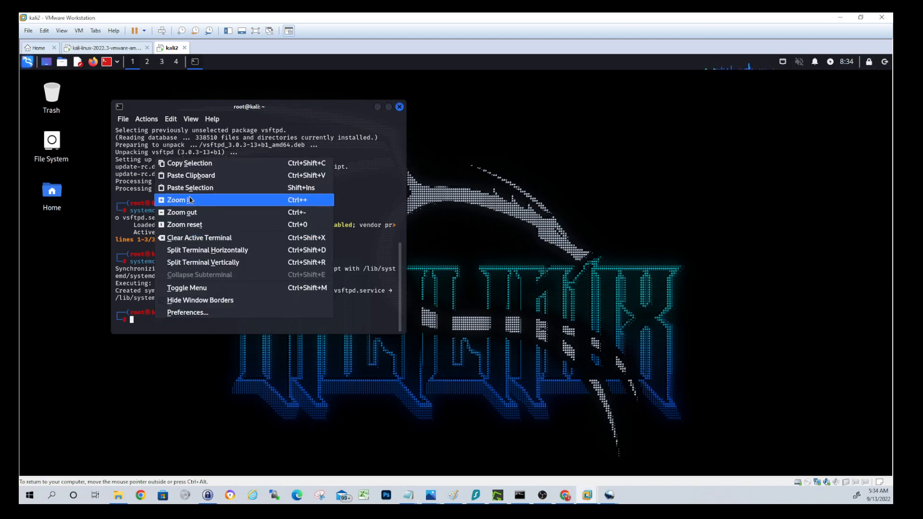
{"action": "mouse_move", "coordinate": [206, 175]}
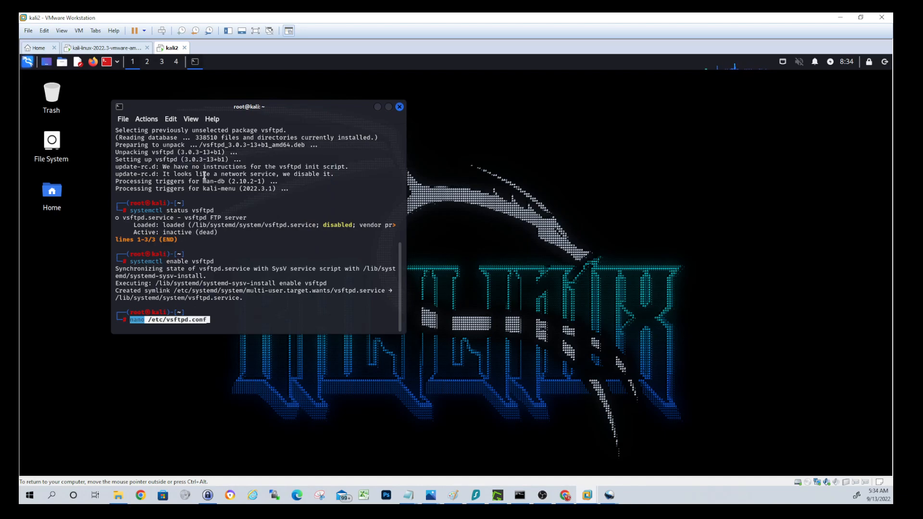
Edit /etc/vsftpd.conf in nano to set write_enable=YES and save it under the same name
{"action": "key", "text": "Return"}
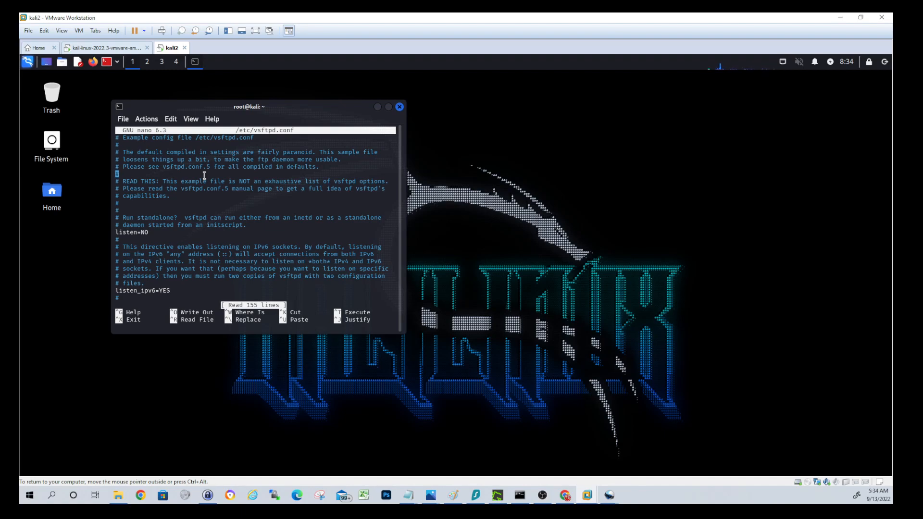
{"action": "scroll", "scroll_direction": "down", "scroll_amount": 3}
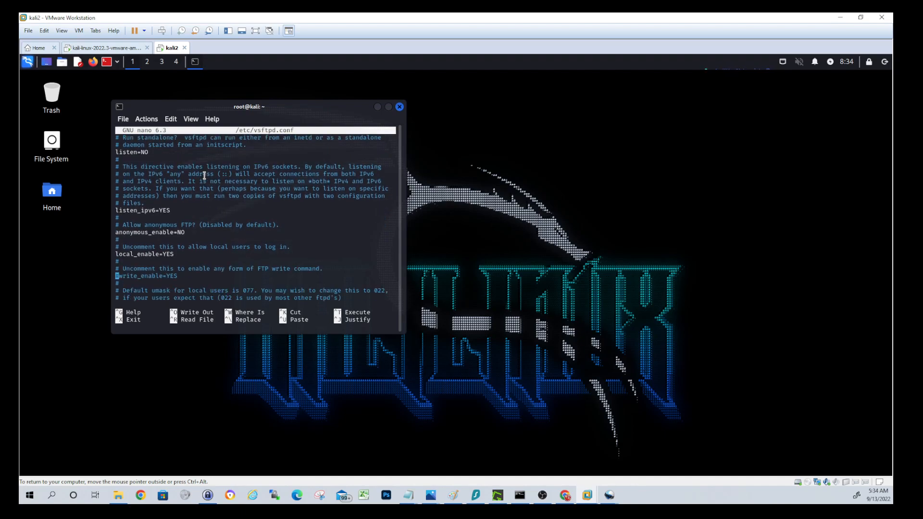
{"action": "mouse_move", "coordinate": [177, 263]}
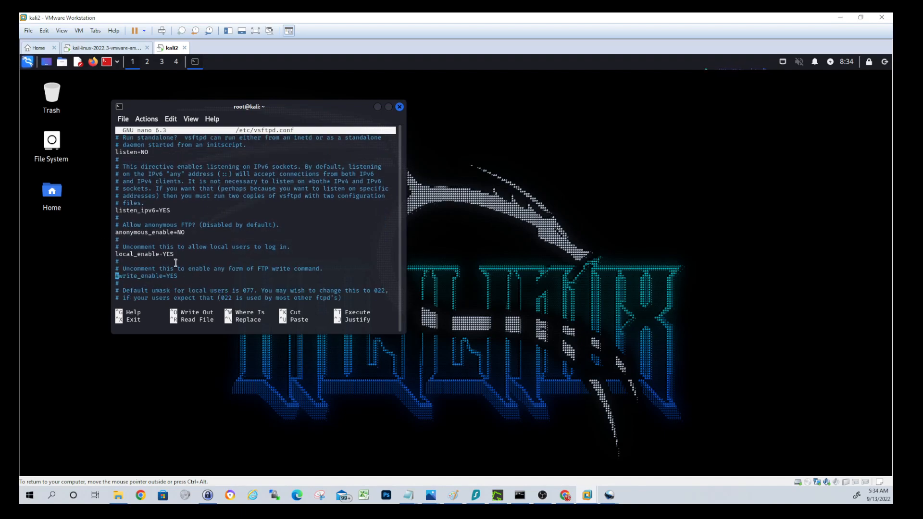
{"action": "mouse_move", "coordinate": [226, 493]}
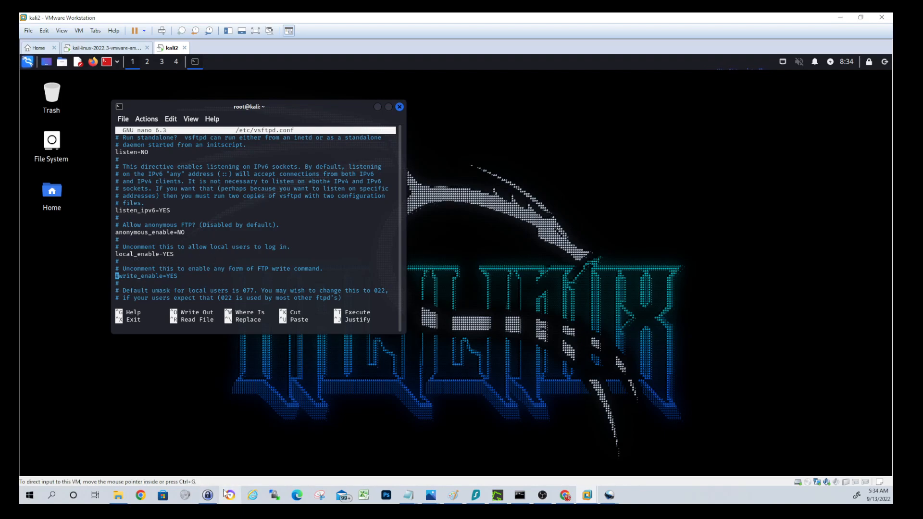
{"action": "mouse_move", "coordinate": [229, 494]}
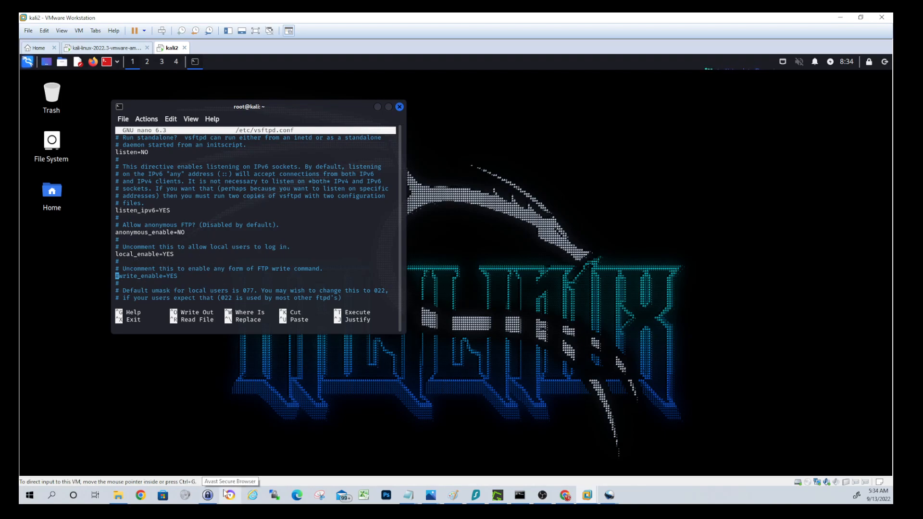
{"action": "mouse_move", "coordinate": [165, 290]}
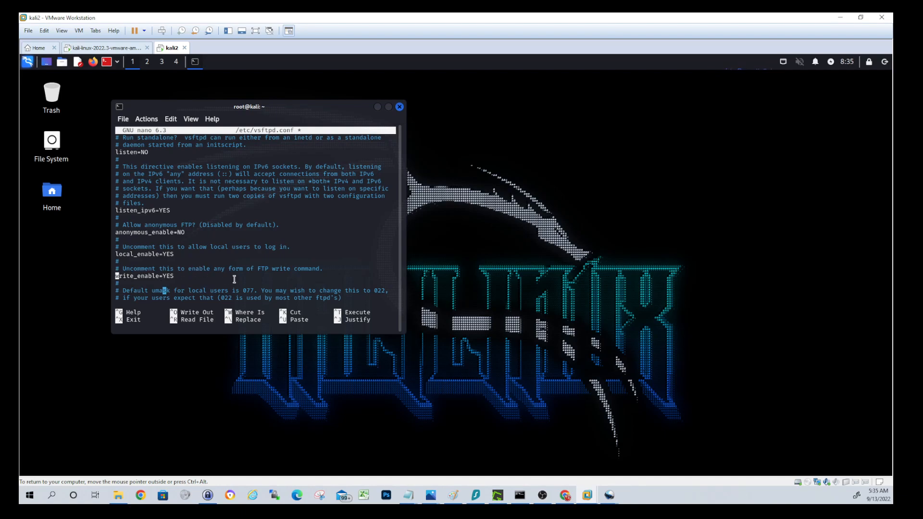
{"action": "key", "text": "ctrl+o"}
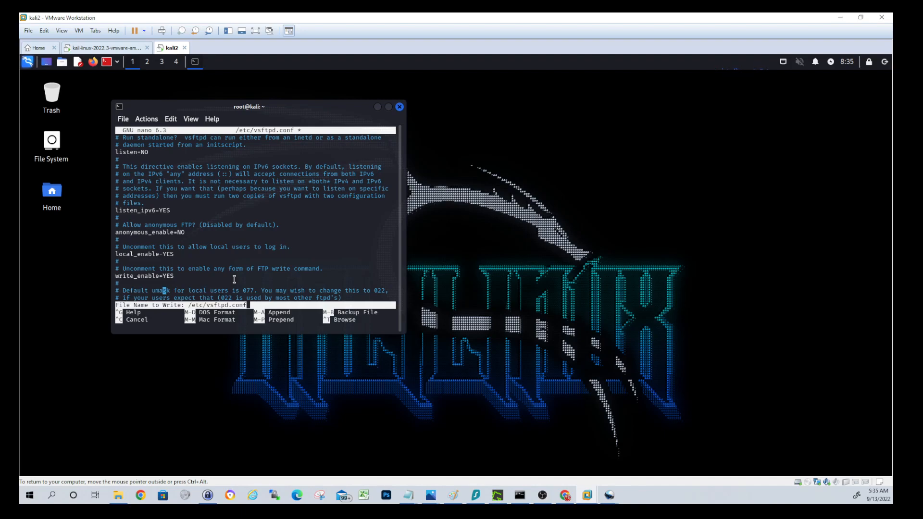
{"action": "key", "text": "Return"}
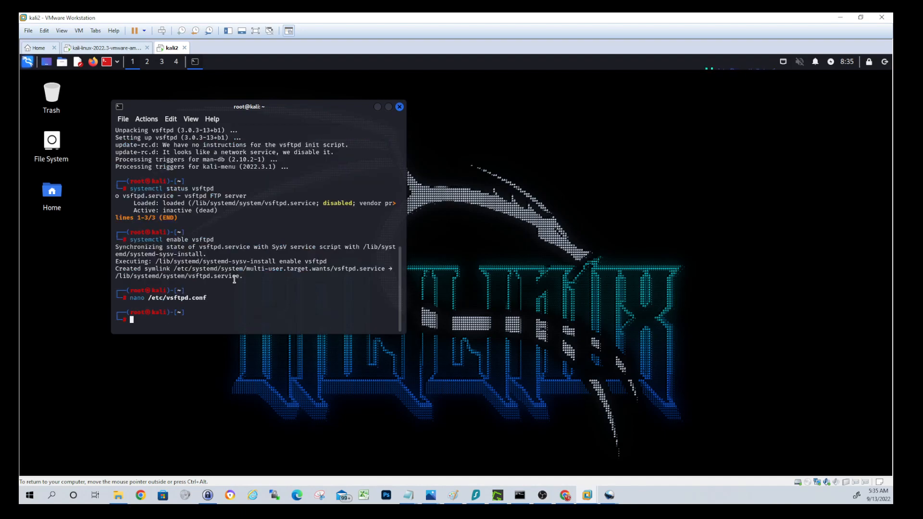
{"action": "type", "text": "clear"}
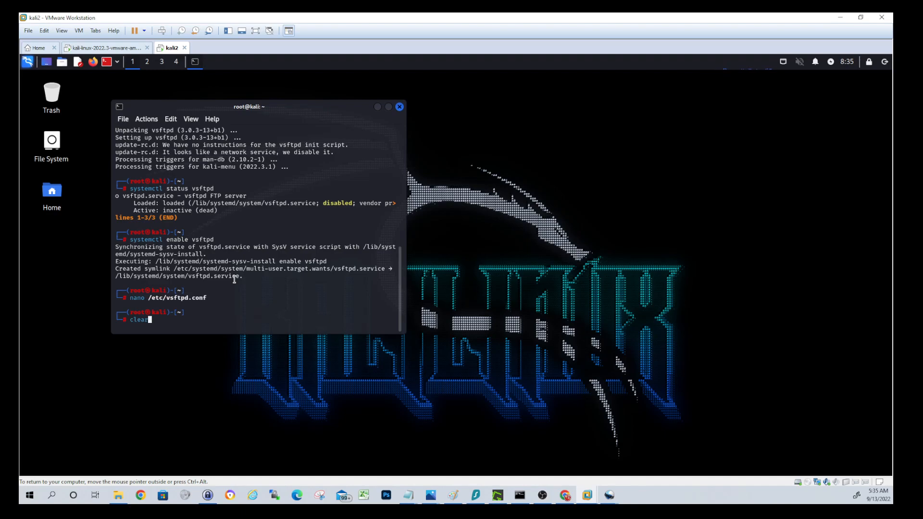
Restart vsftpd, run ifconfig and select the server address 192.168.86.37
{"action": "key", "text": "Return"}
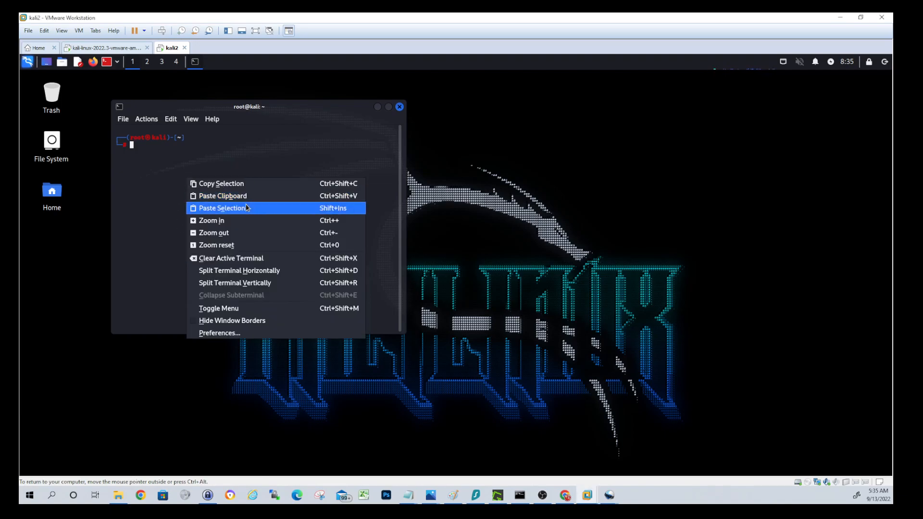
{"action": "left_click", "coordinate": [221, 208]}
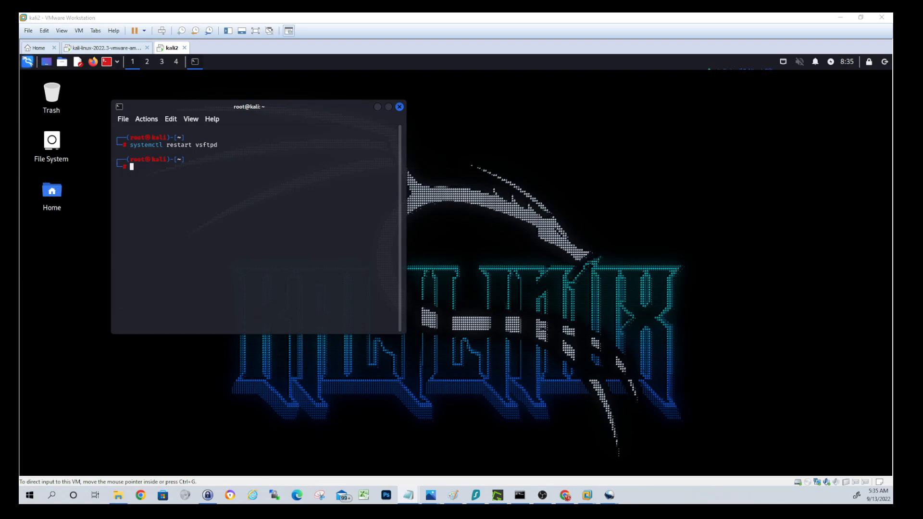
{"action": "type", "text": "if"}
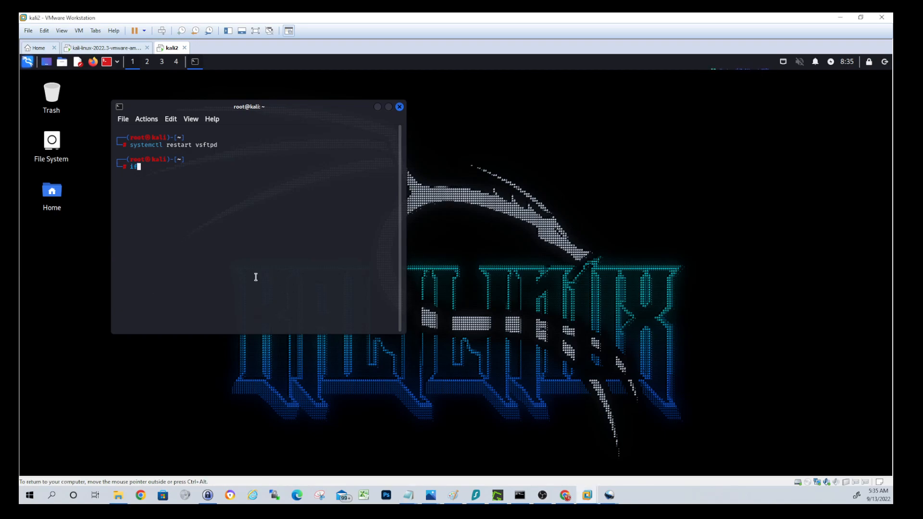
{"action": "key", "text": "Return"}
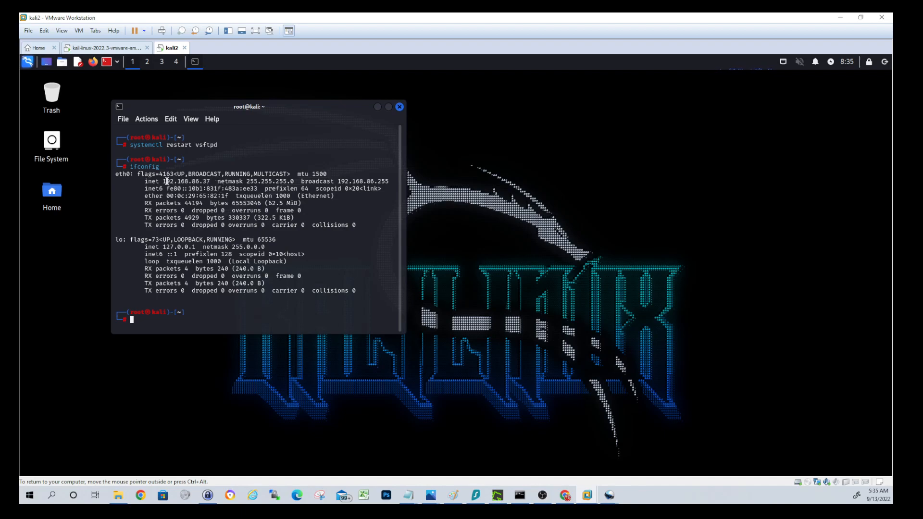
{"action": "double_click", "coordinate": [199, 182]}
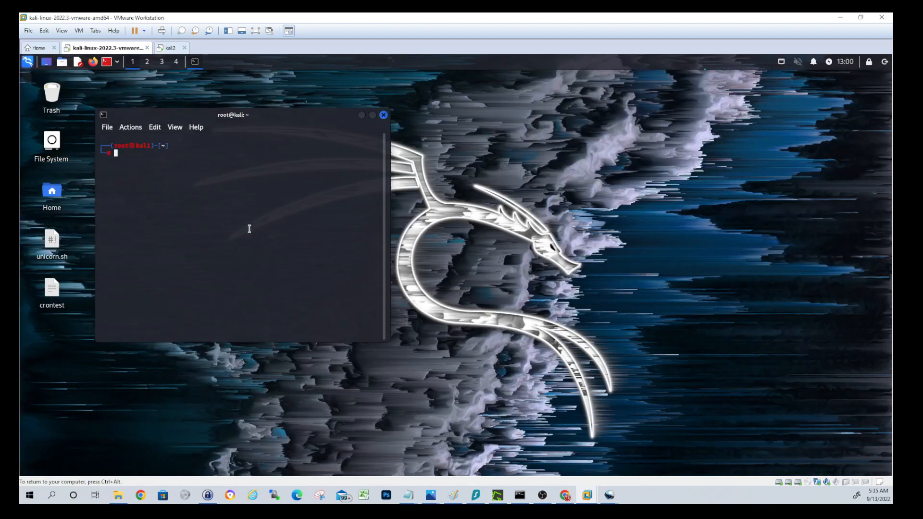
Connect with ftp 192.168.86.37 from the first VM and log in as kali
{"action": "type", "text": "ftp 192."}
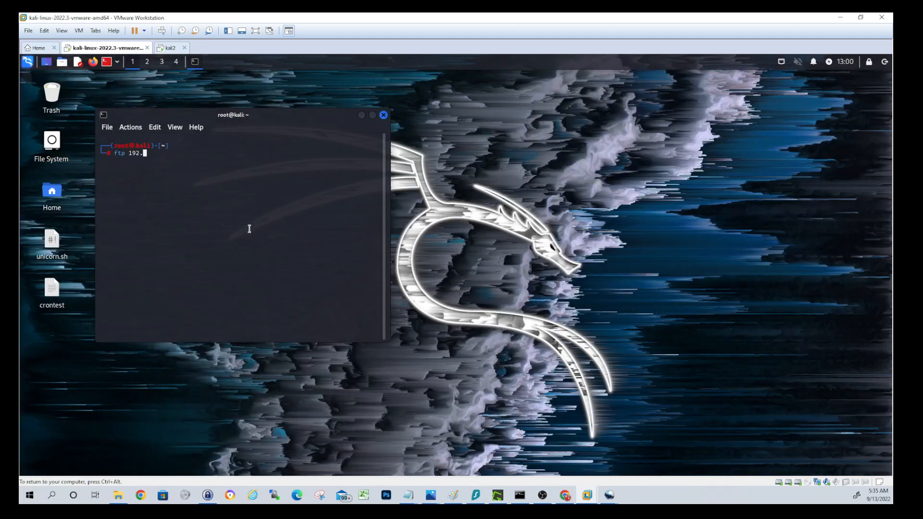
{"action": "type", "text": "168"}
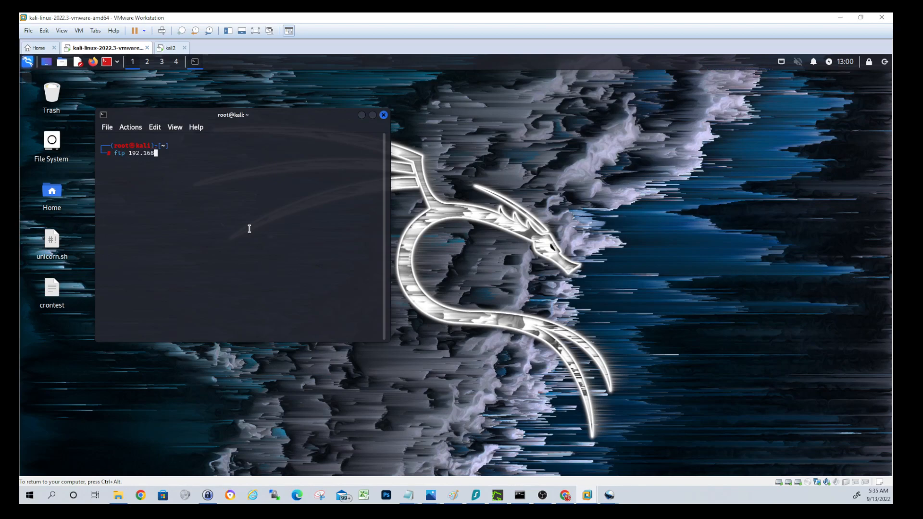
{"action": "type", "text": ".86.37"}
{"action": "type", "text": "ka"}
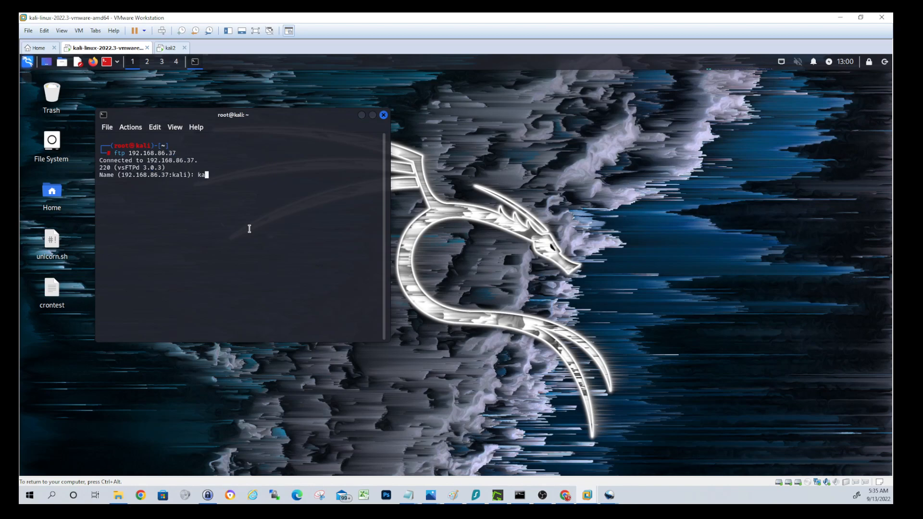
{"action": "key", "text": "Return"}
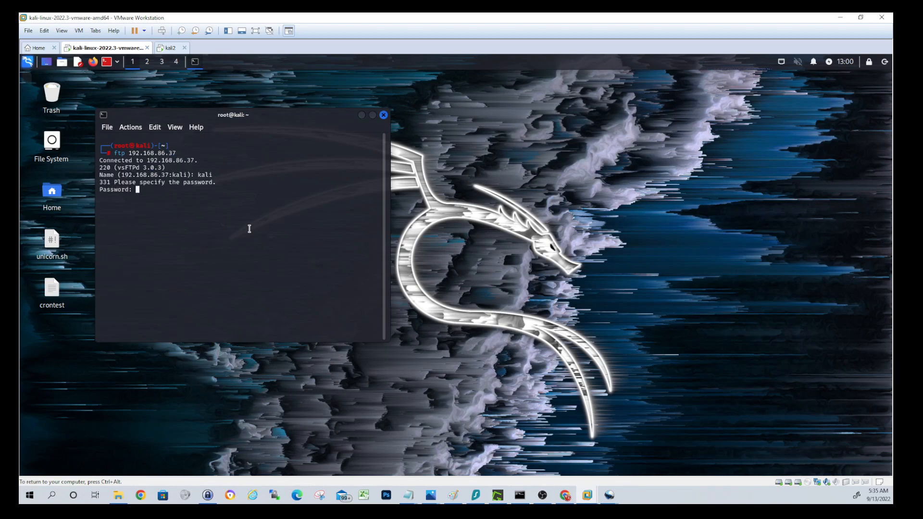
{"action": "key", "text": "Return"}
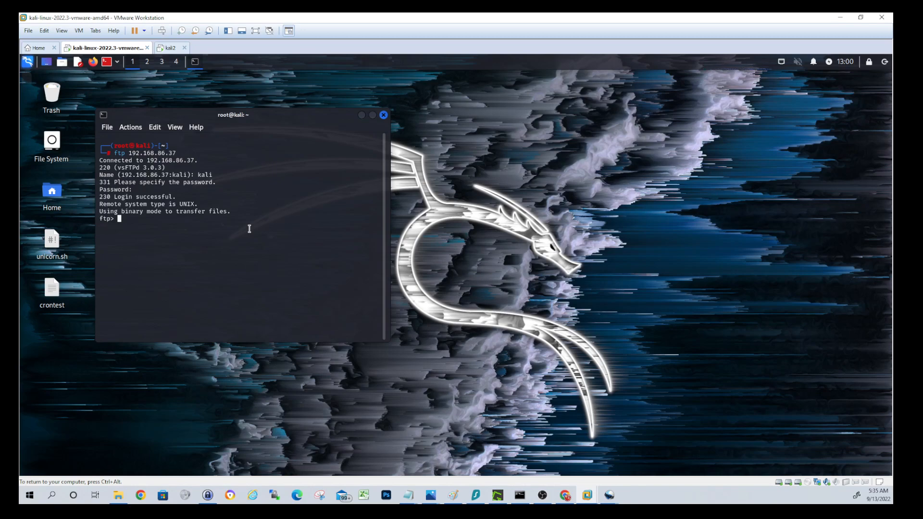
{"action": "mouse_move", "coordinate": [132, 218]}
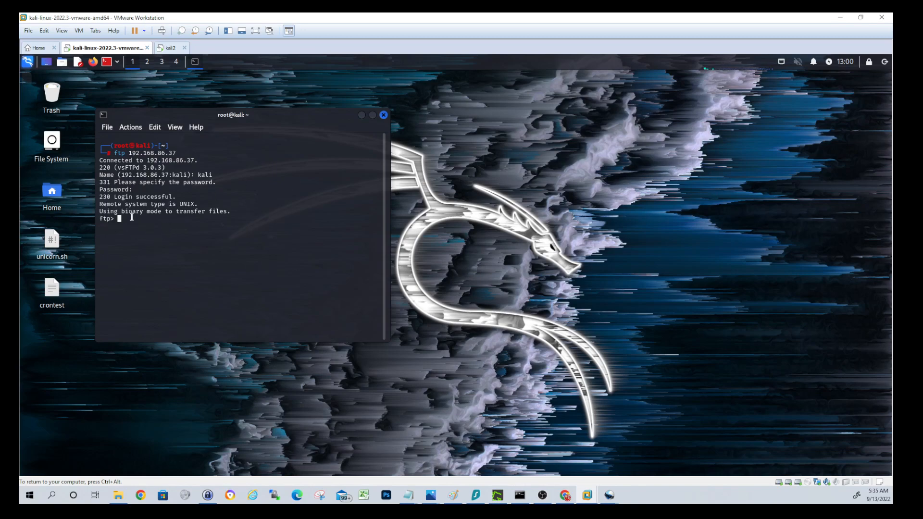
{"action": "mouse_move", "coordinate": [287, 200]}
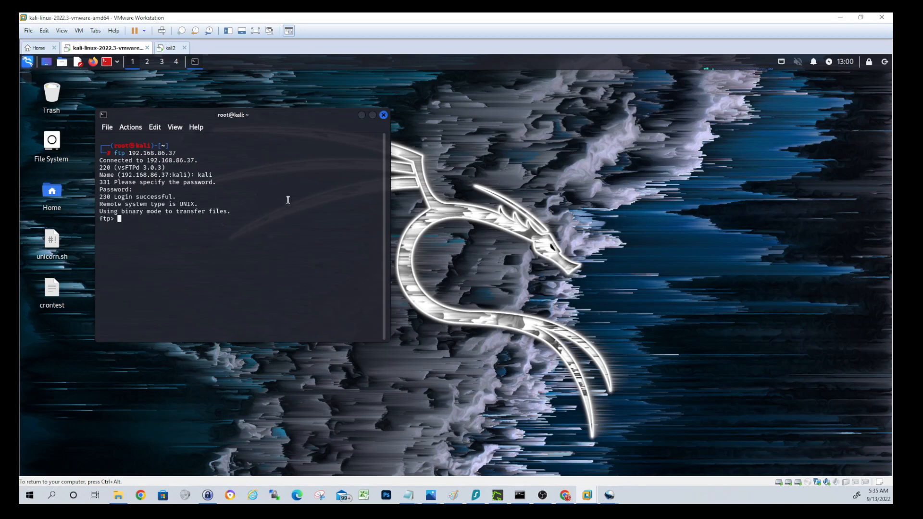
{"action": "mouse_move", "coordinate": [540, 231]}
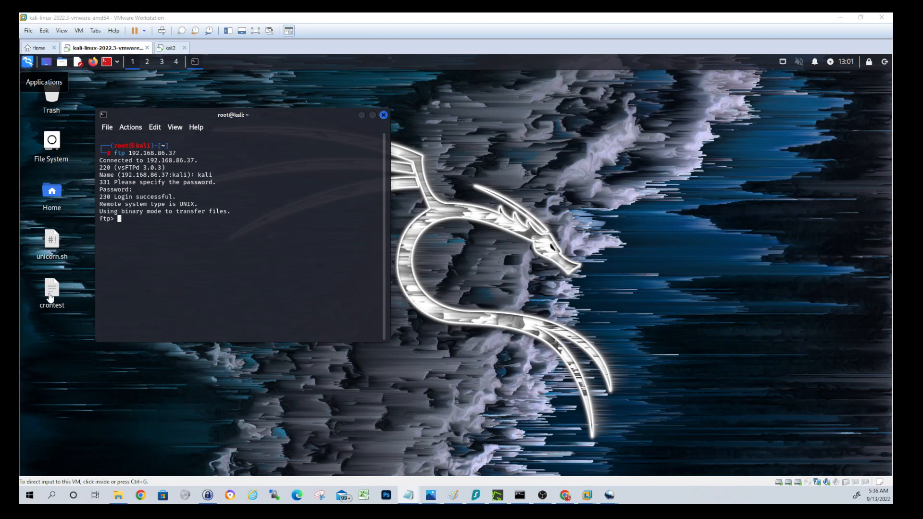
Upload /home/kali/Desktop/crontest to /home/kali/crontest with FTP put
{"action": "type", "text": "put /home/kali/Desktop/crontest /home/kali/crontest"}
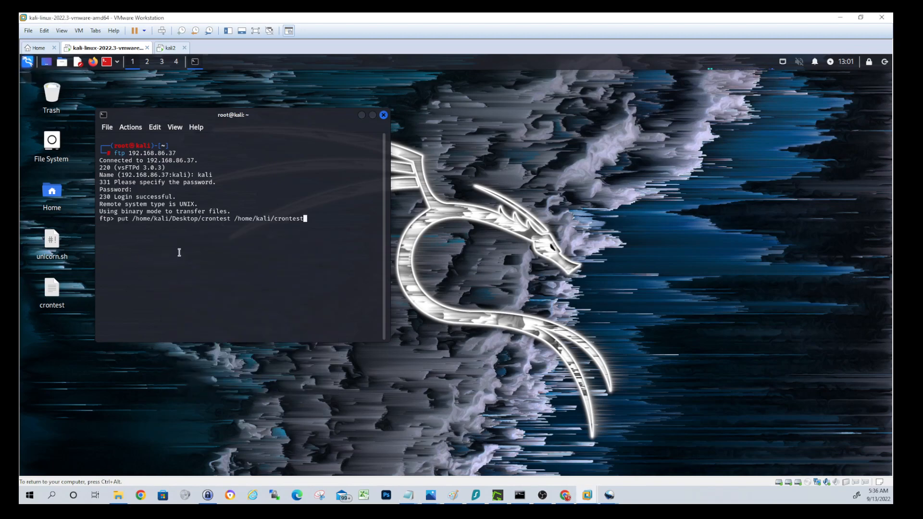
{"action": "mouse_move", "coordinate": [152, 220]}
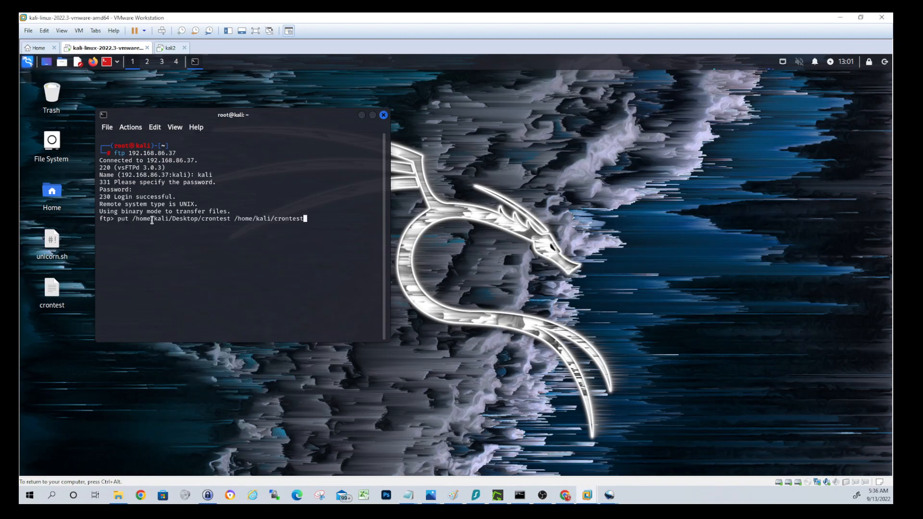
{"action": "mouse_move", "coordinate": [85, 301]}
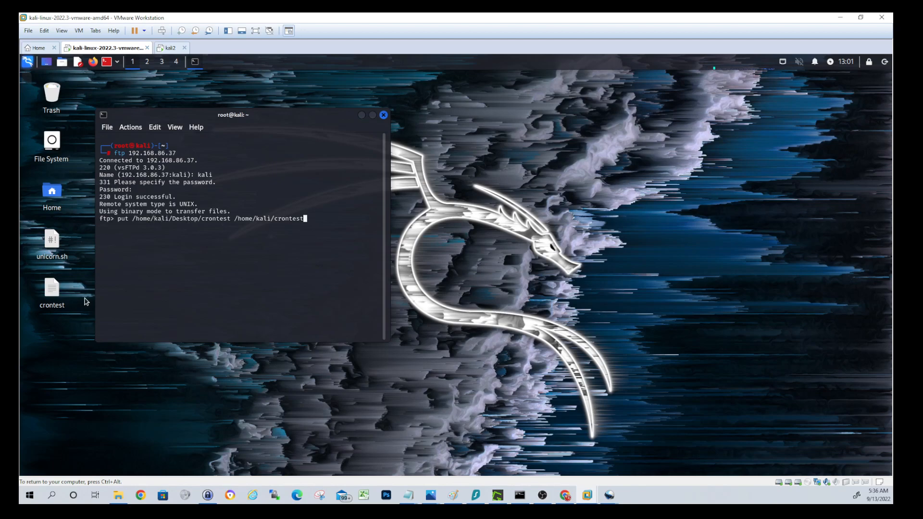
{"action": "mouse_move", "coordinate": [285, 232]}
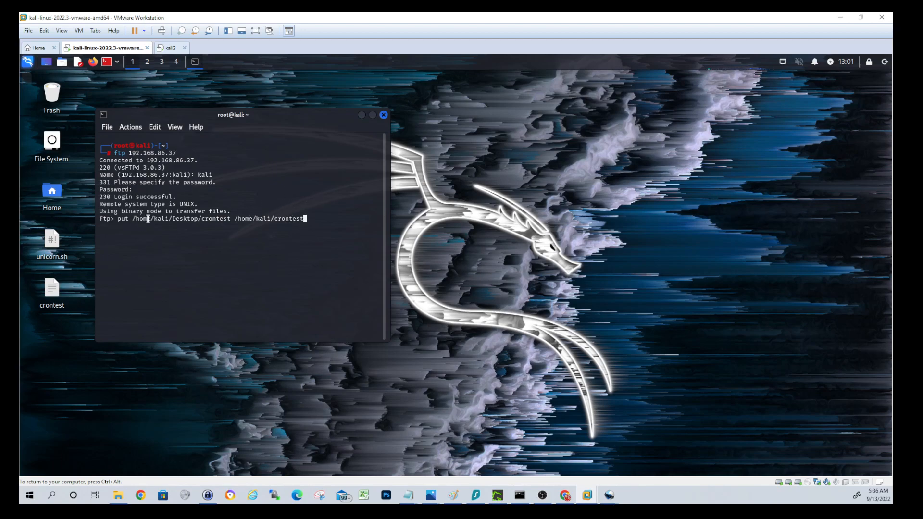
{"action": "mouse_move", "coordinate": [282, 207]}
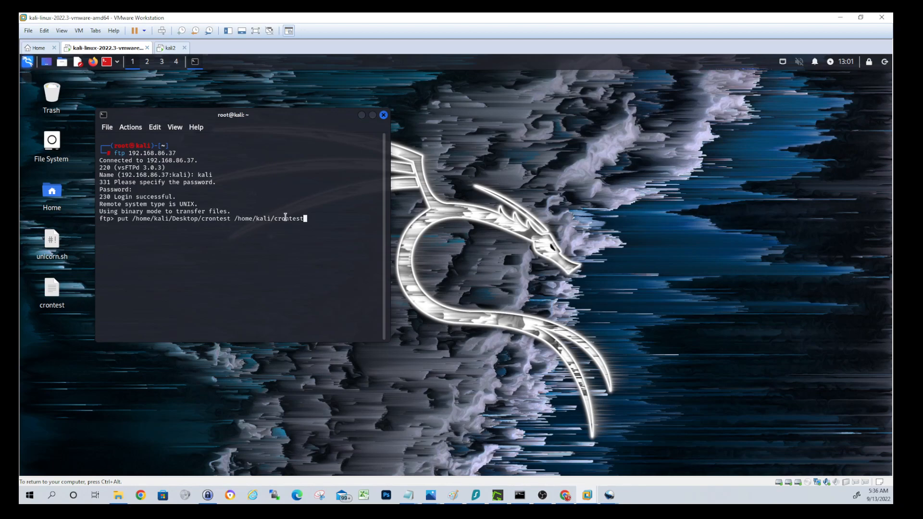
{"action": "mouse_move", "coordinate": [350, 240]}
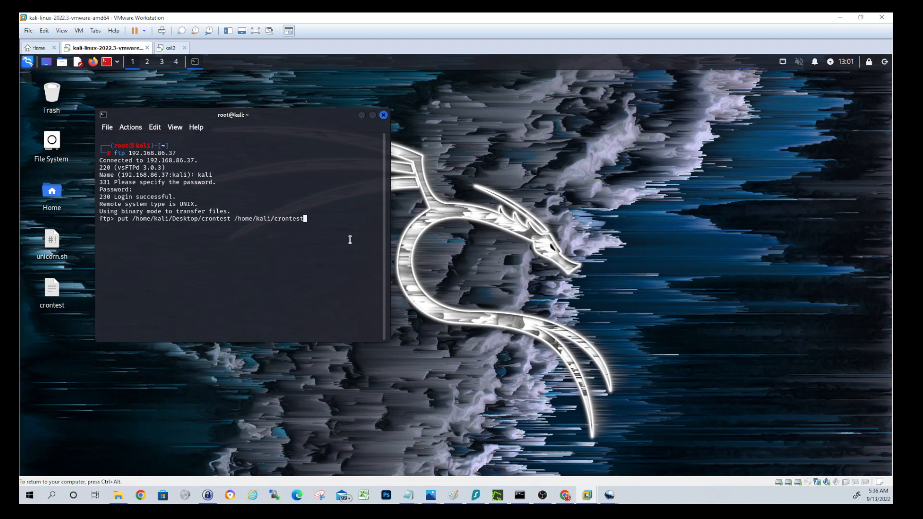
{"action": "key", "text": "Return"}
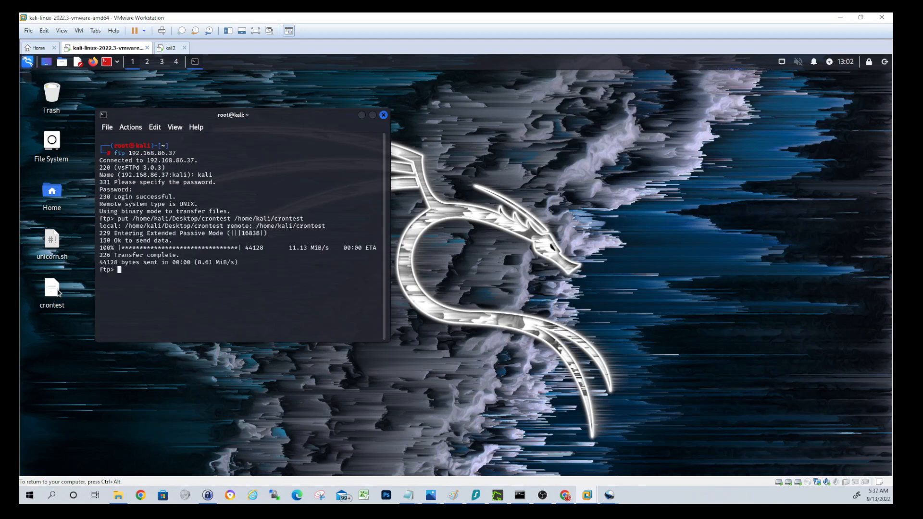
{"action": "mouse_move", "coordinate": [169, 48]}
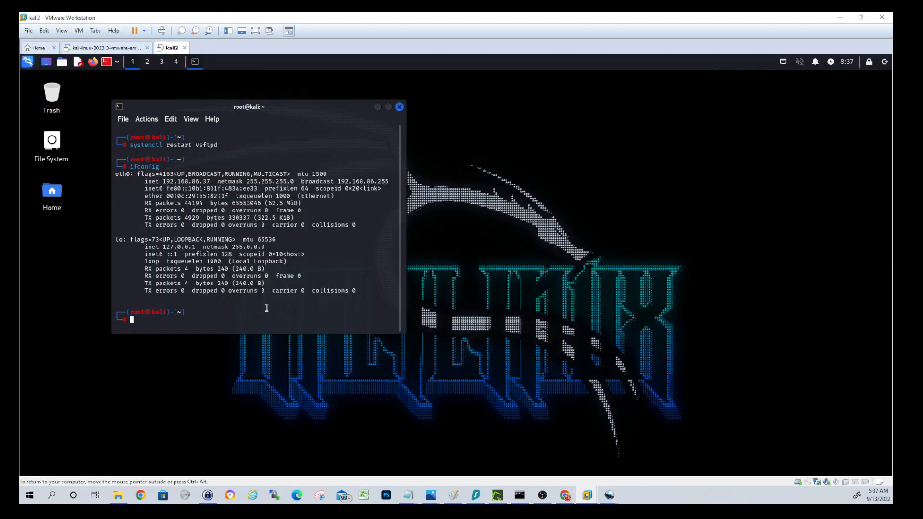
List /home/kali on kali2 to confirm crontest arrived
{"action": "type", "text": "ls /home/kali"}
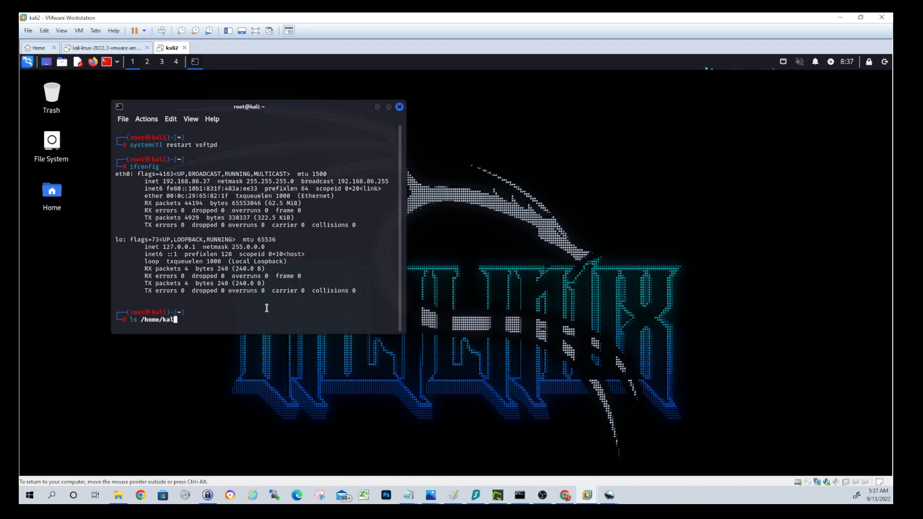
{"action": "key", "text": "Return"}
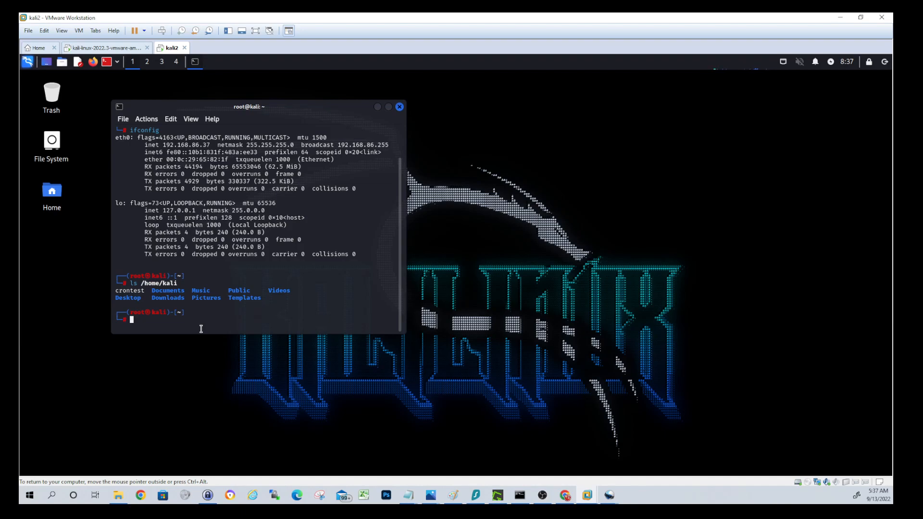
Create /home/kali/dummyfile1 with touch so it appears next to crontest
{"action": "type", "text": "touch"}
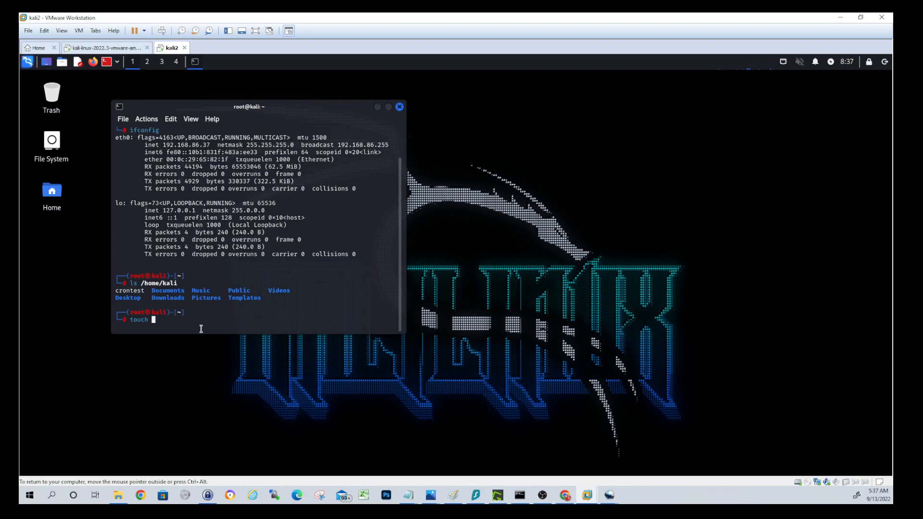
{"action": "type", "text": "/h"}
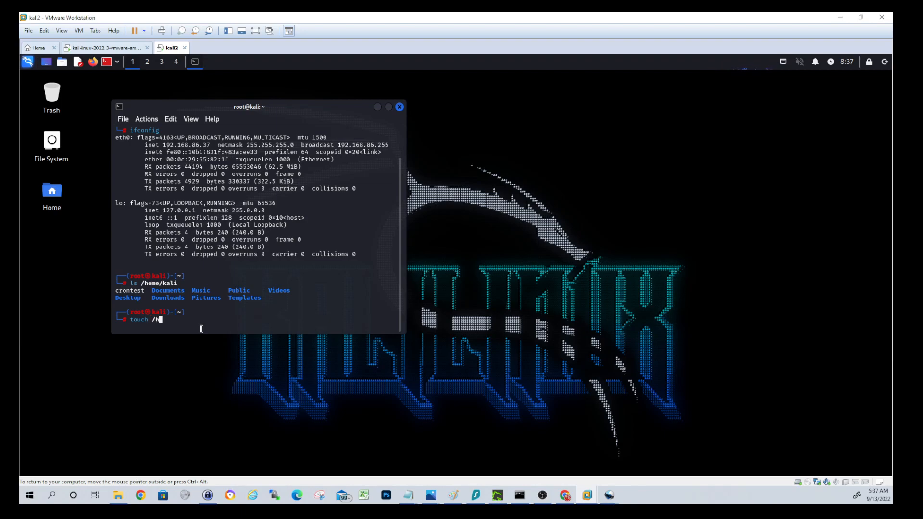
{"action": "type", "text": "ome/kali/"}
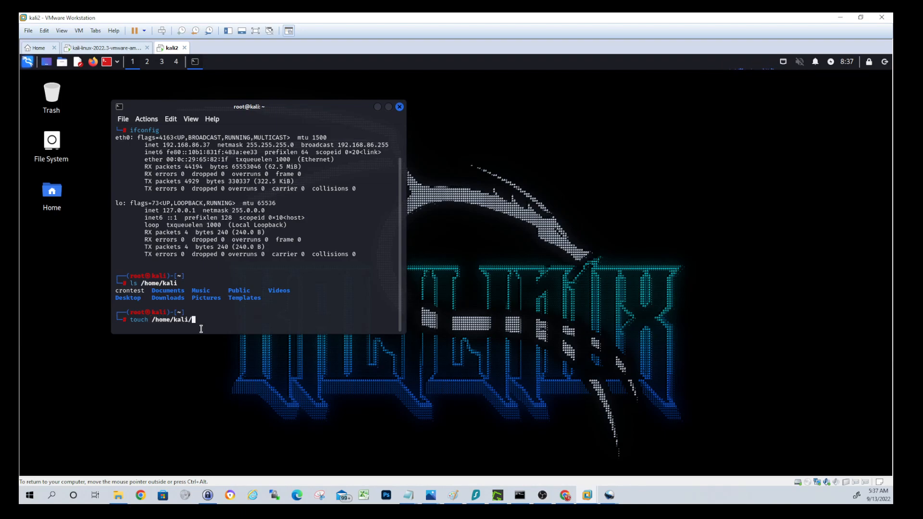
{"action": "type", "text": "dumm"}
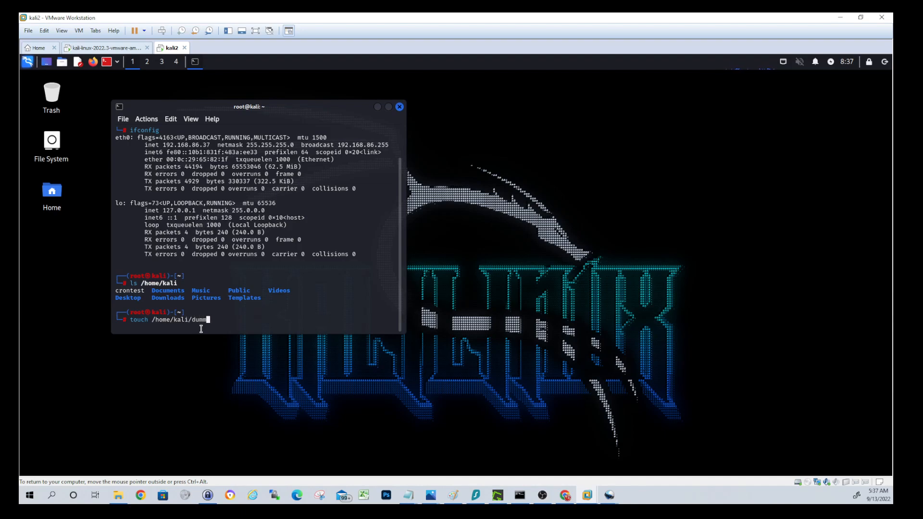
{"action": "type", "text": "yfile1"}
{"action": "type", "text": "ls"}
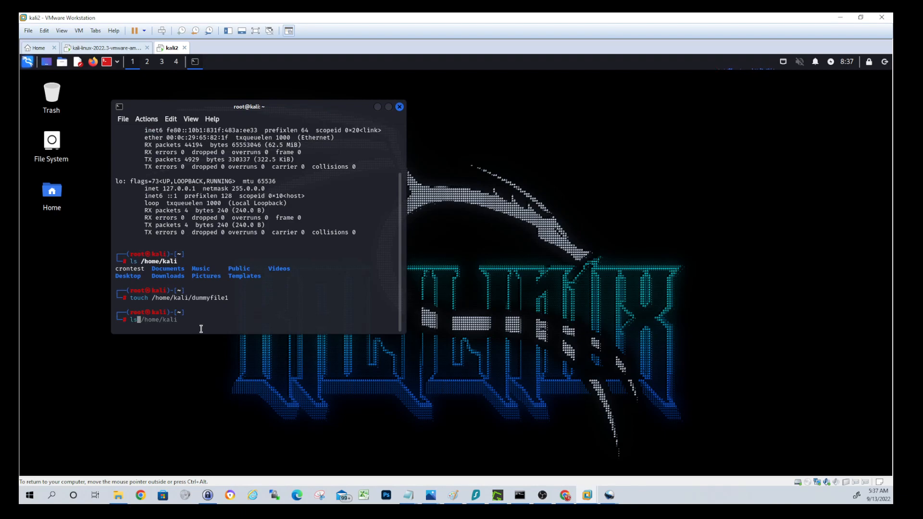
{"action": "key", "text": "Return"}
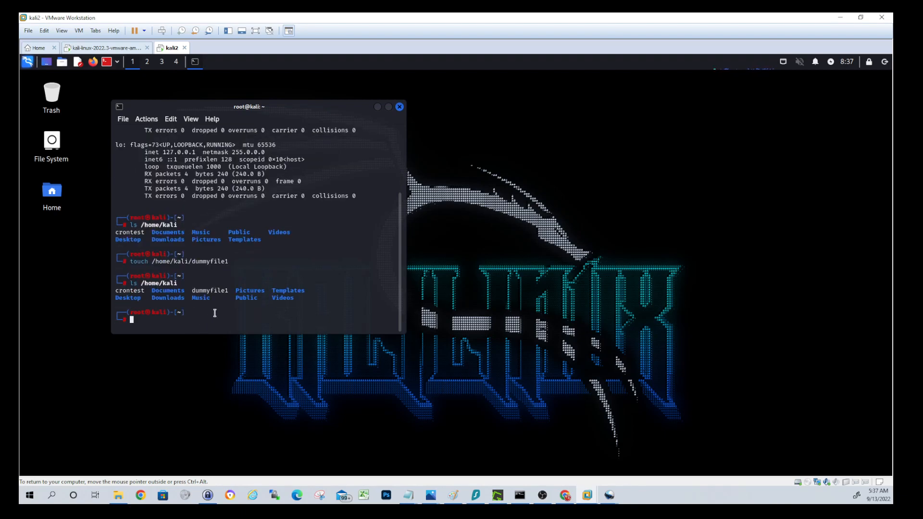
{"action": "mouse_move", "coordinate": [297, 238]}
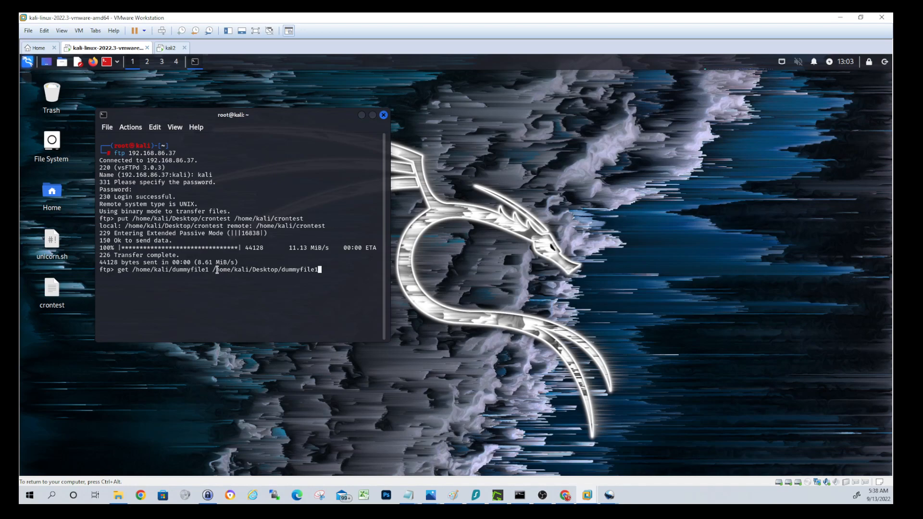
{"action": "mouse_move", "coordinate": [338, 270]}
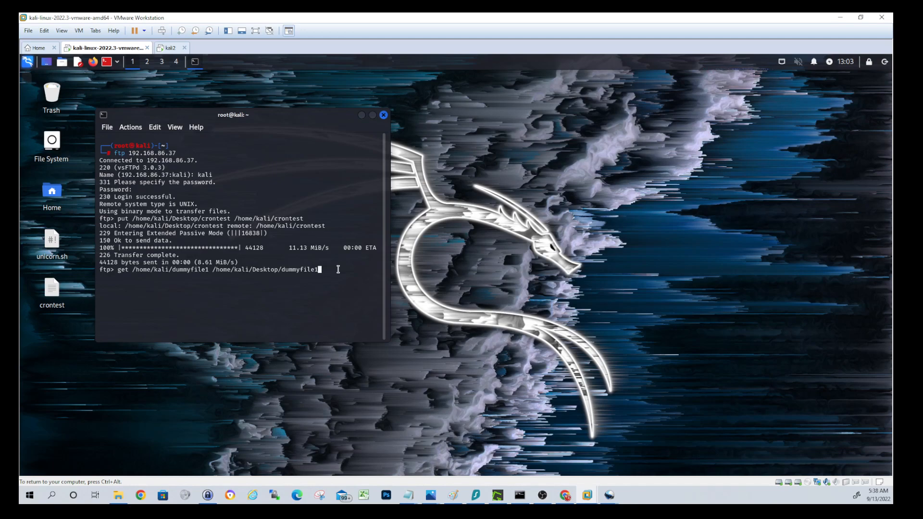
Download /home/kali/dummyfile1 to /home/kali/Desktop/dummyfile1 with FTP get
{"action": "key", "text": "Return"}
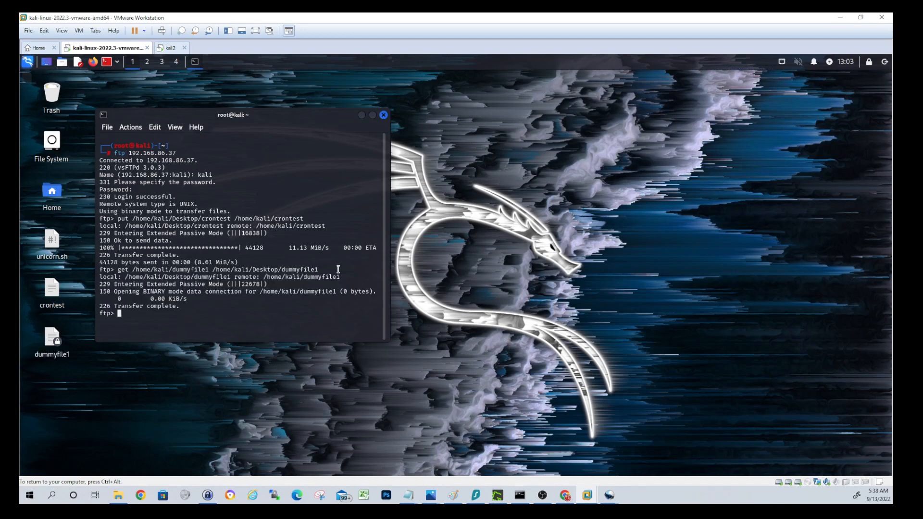
{"action": "mouse_move", "coordinate": [170, 395]}
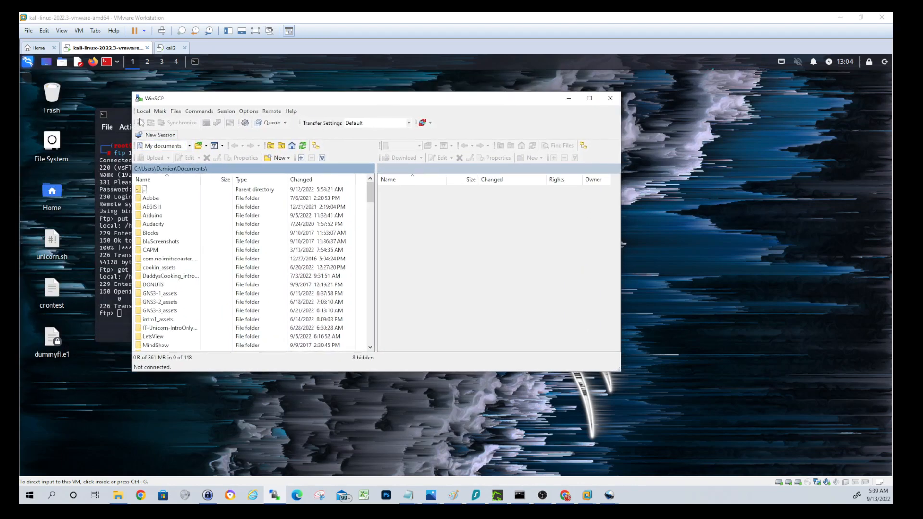
Create a new WinSCP FTP site for host 192.168.86.37 as user kali and log in
{"action": "left_click", "coordinate": [159, 135]}
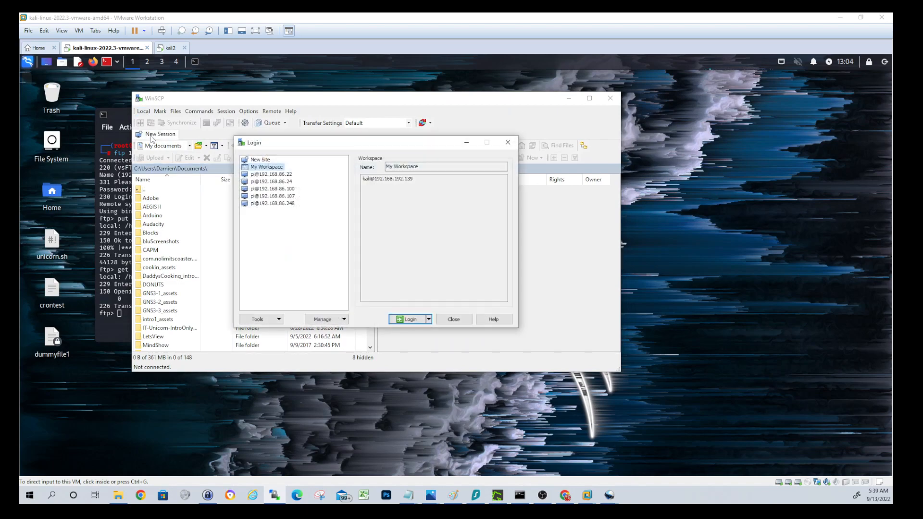
{"action": "mouse_move", "coordinate": [400, 279]}
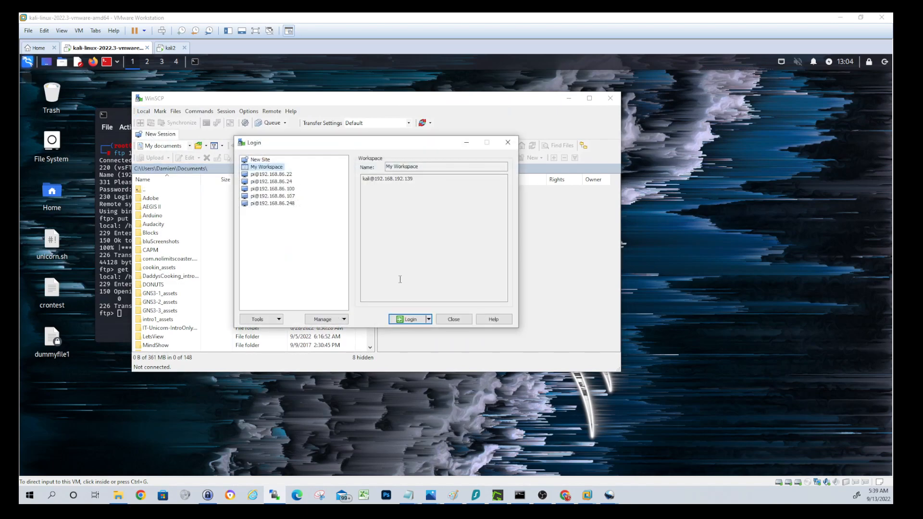
{"action": "left_click", "coordinate": [260, 159]}
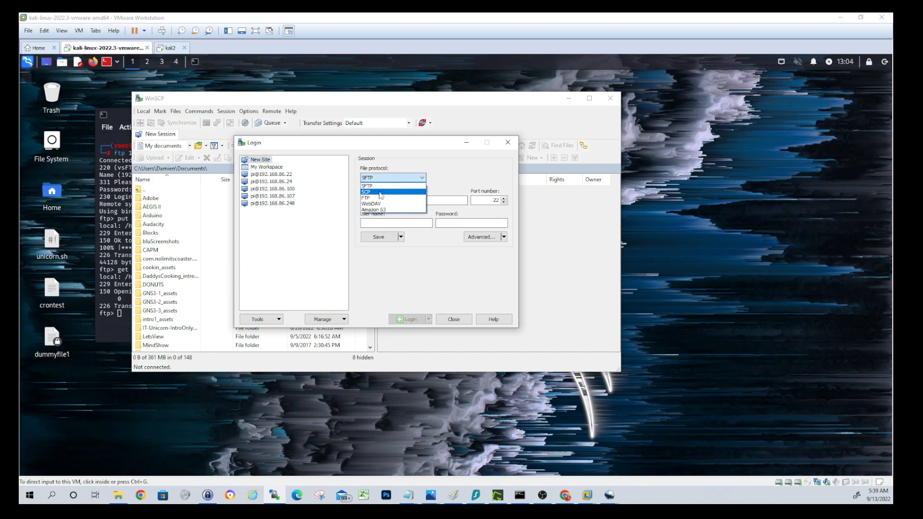
{"action": "left_click", "coordinate": [365, 197]}
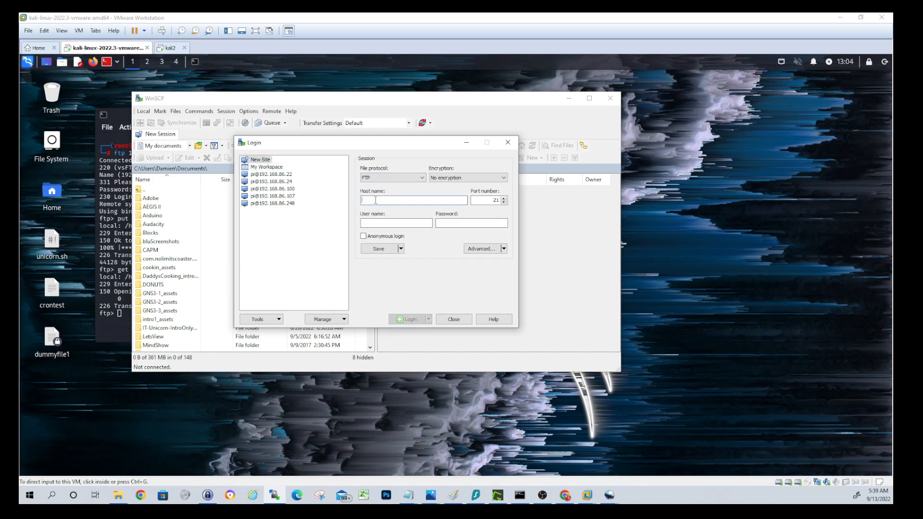
{"action": "type", "text": "192"}
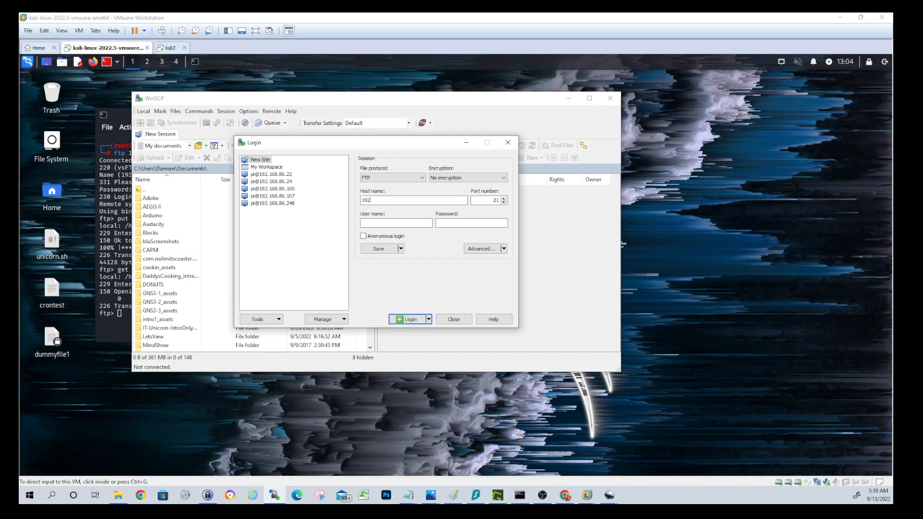
{"action": "type", "text": ".6"}
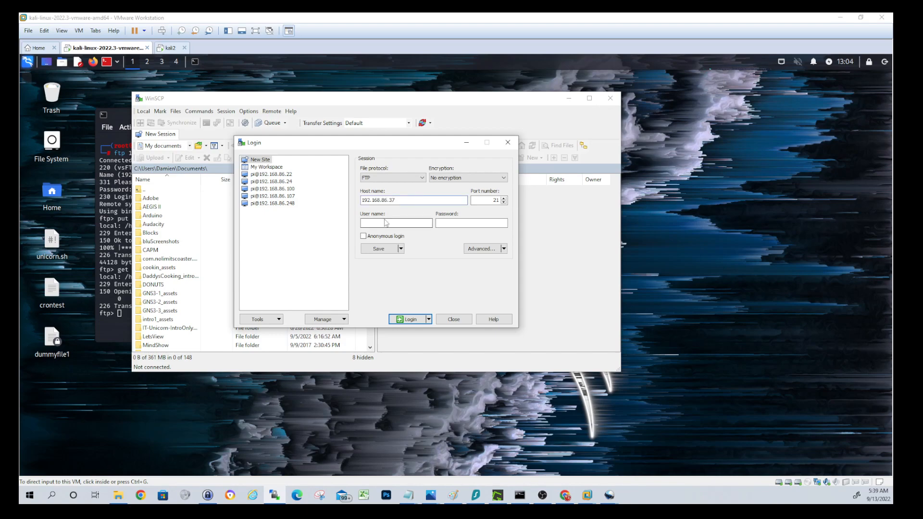
{"action": "type", "text": "kali"}
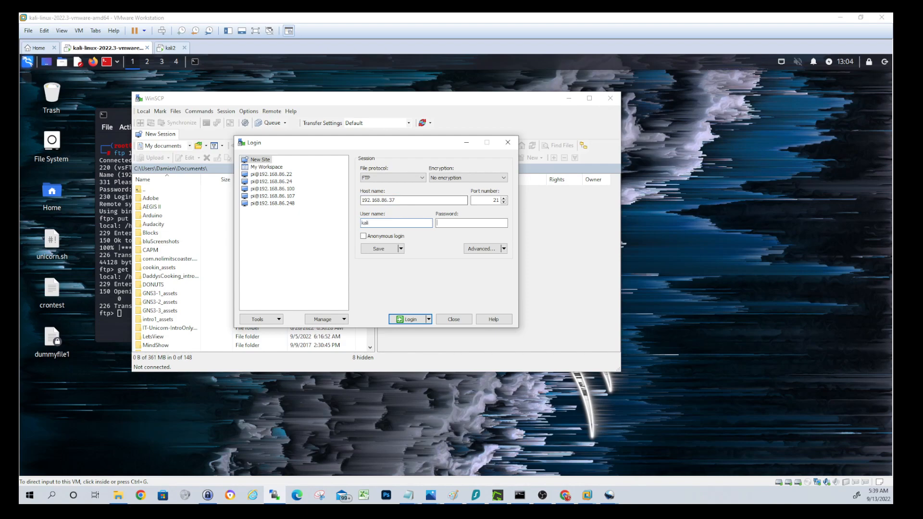
{"action": "left_click", "coordinate": [408, 319]}
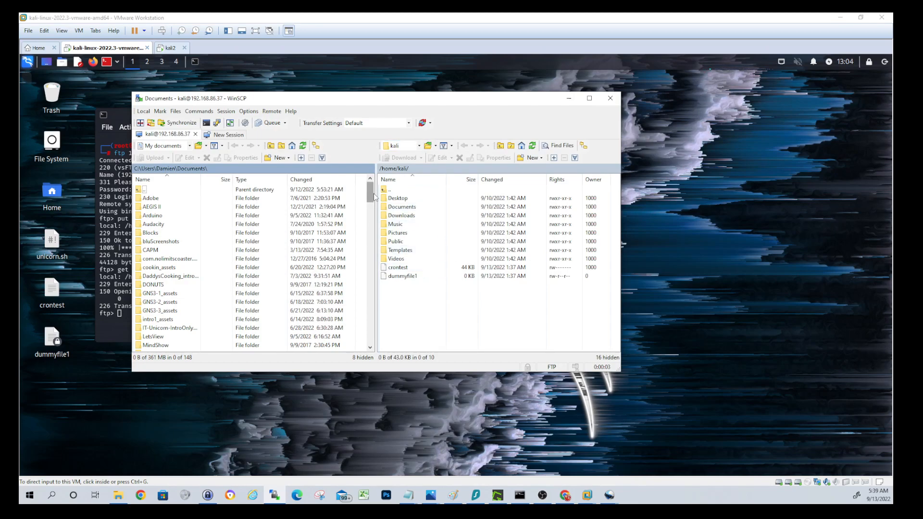
Upload usbscript.txt from Windows Documents to /home/kali/ on the Kali server
{"action": "scroll", "scroll_direction": "down", "scroll_amount": 3}
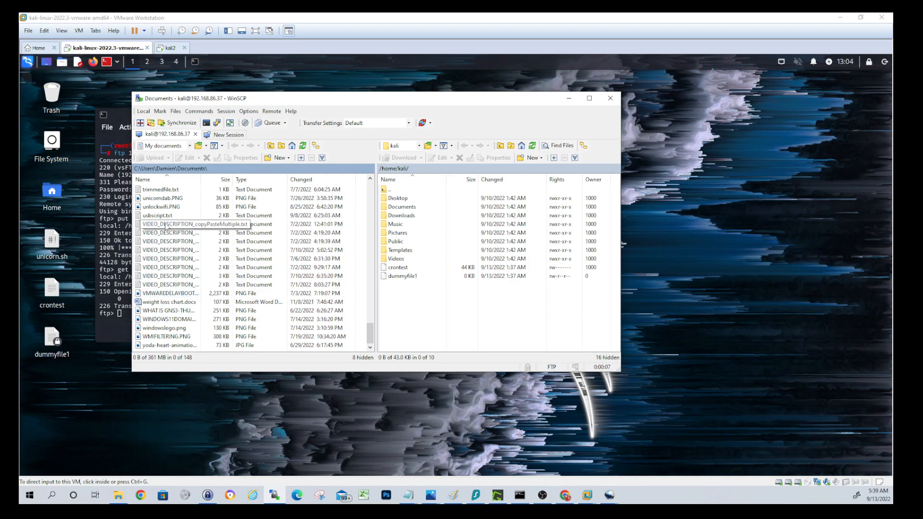
{"action": "left_click", "coordinate": [158, 214]}
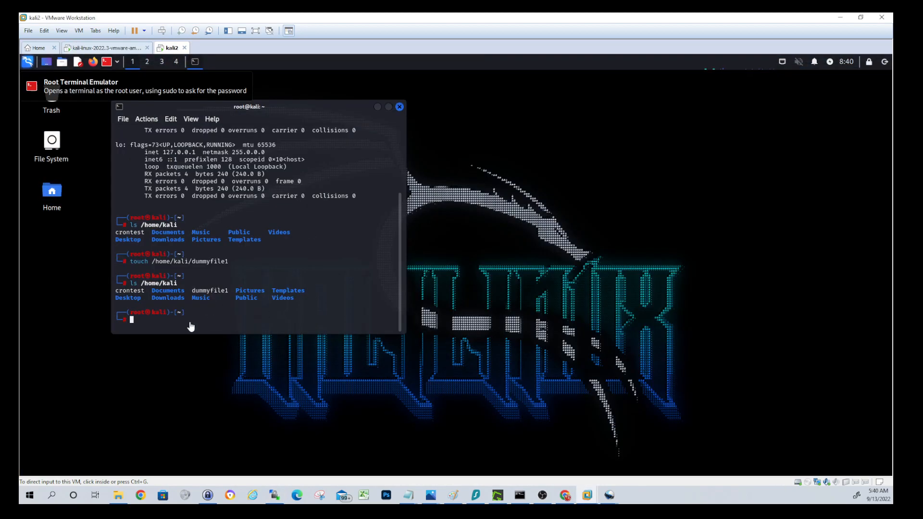
Run ls /home/kali in the kali2 terminal, showing usbscript.txt has arrived
{"action": "left_click", "coordinate": [184, 324]}
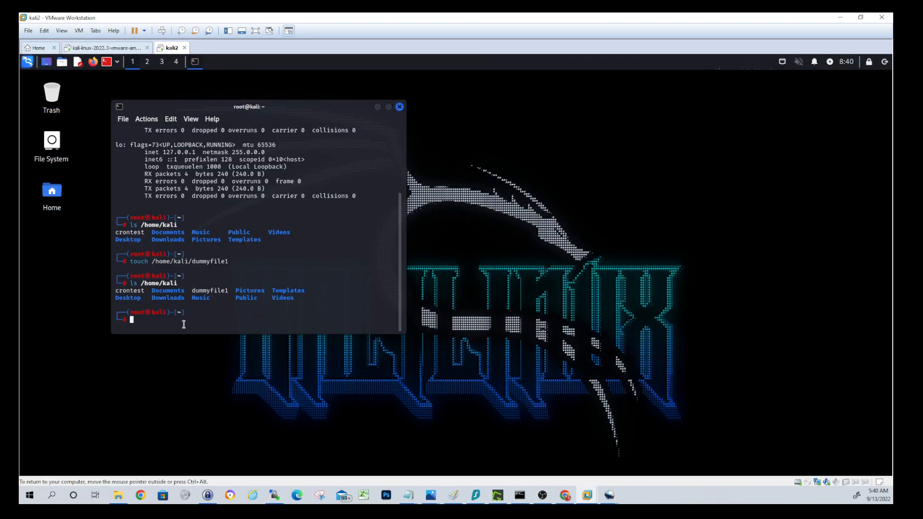
{"action": "key", "text": "Return"}
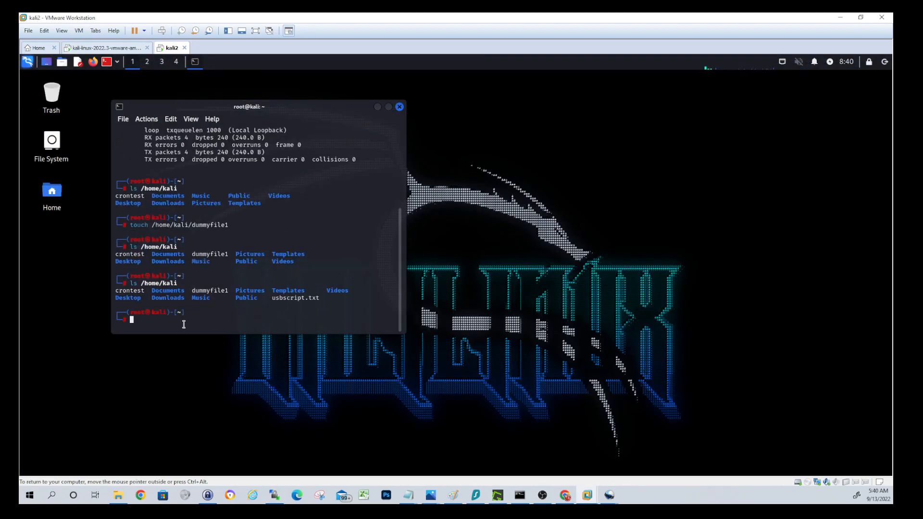
{"action": "mouse_move", "coordinate": [328, 300]}
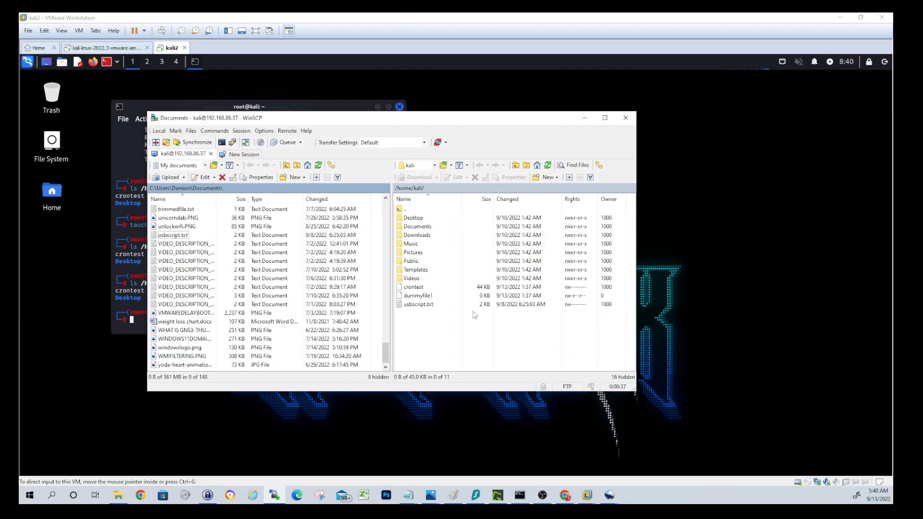
Download dummyfile1 from /home/kali into Windows Documents and confirm it appears locally
{"action": "left_click", "coordinate": [418, 296]}
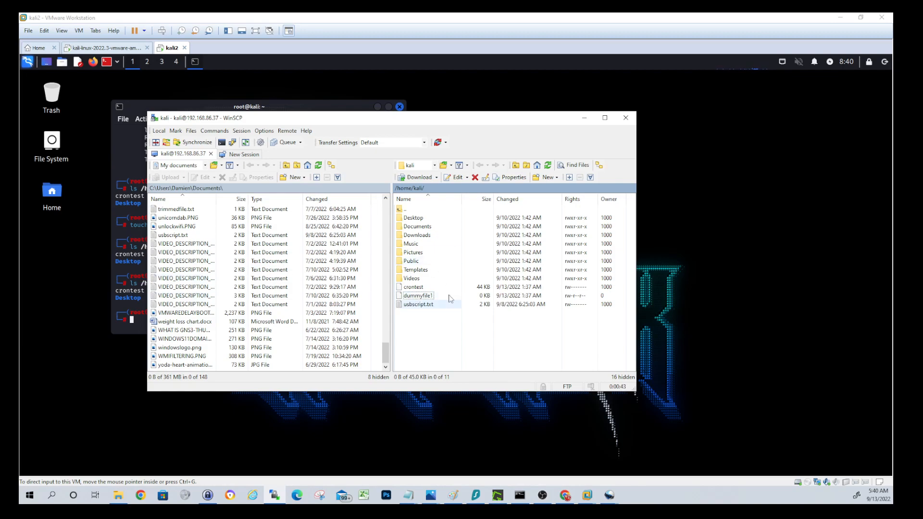
{"action": "left_click", "coordinate": [418, 295]}
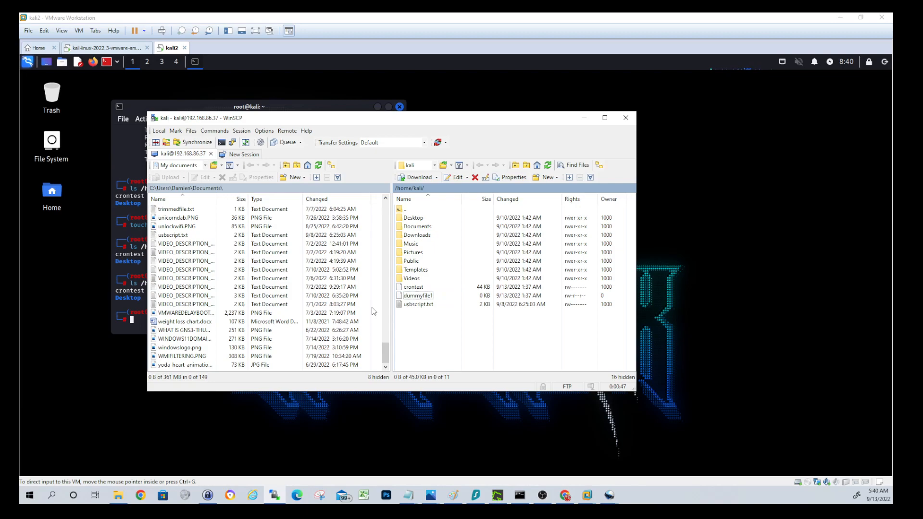
{"action": "scroll", "scroll_direction": "up", "scroll_amount": 3}
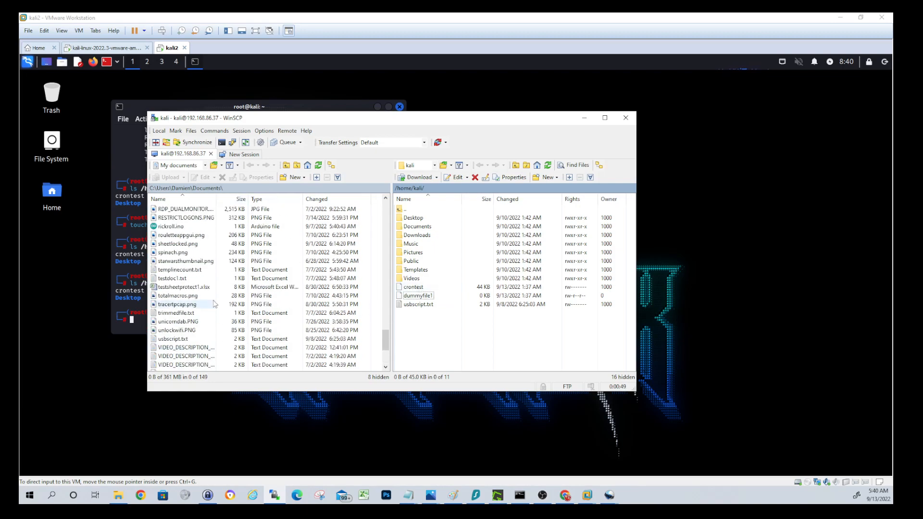
{"action": "scroll", "scroll_direction": "down", "scroll_amount": 3}
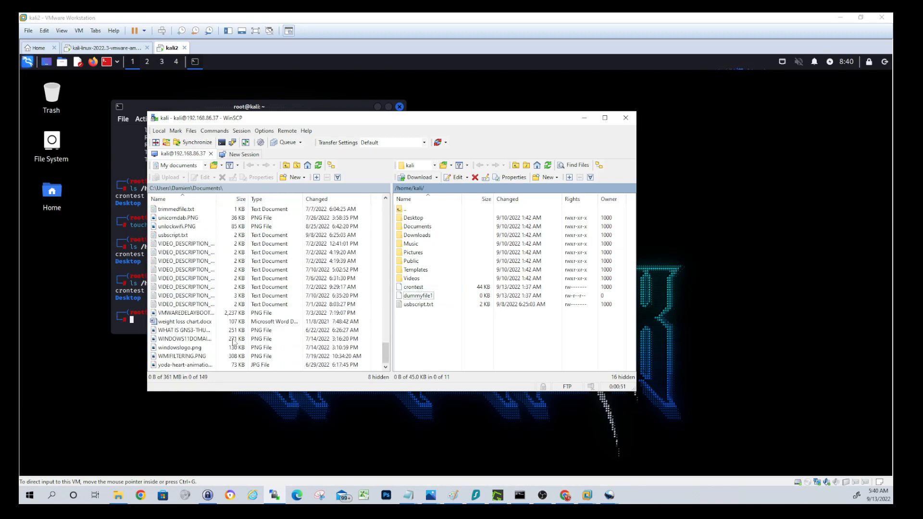
{"action": "scroll", "scroll_direction": "up", "scroll_amount": 3}
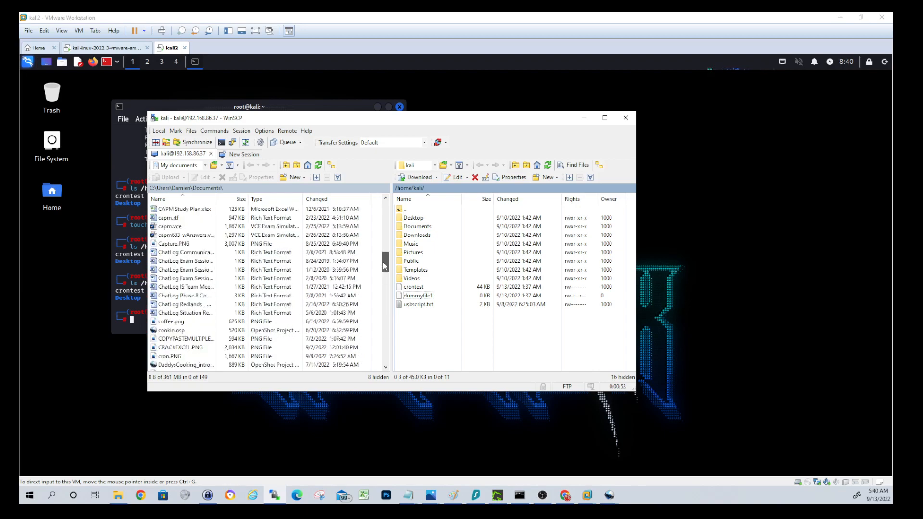
{"action": "scroll", "scroll_direction": "down", "scroll_amount": 3}
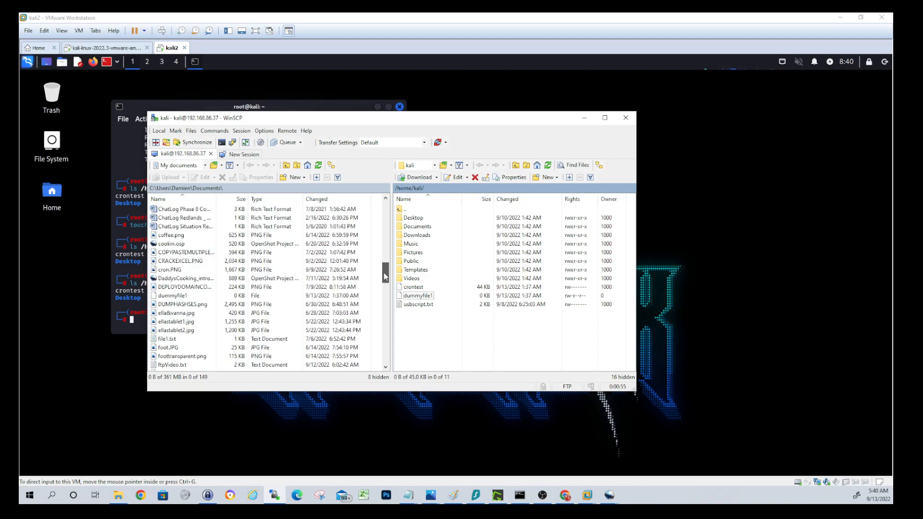
{"action": "left_click", "coordinate": [172, 295]}
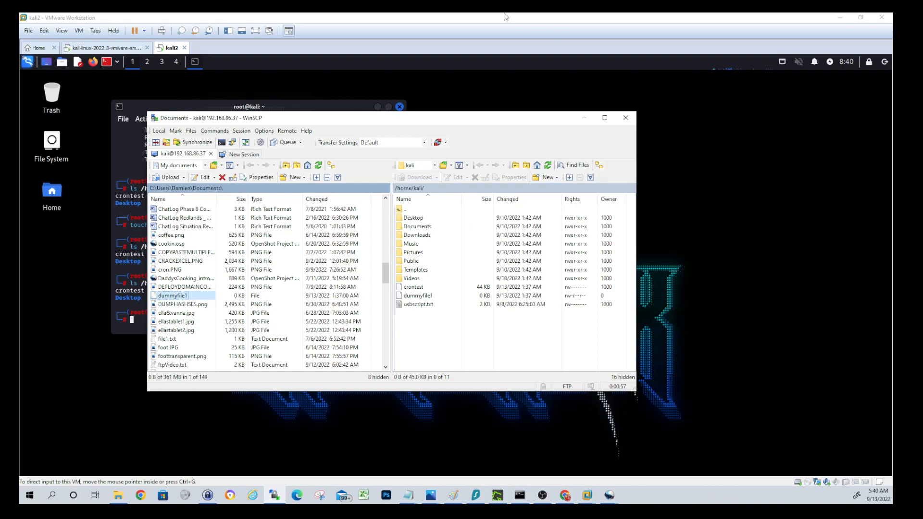
{"action": "mouse_move", "coordinate": [491, 25]}
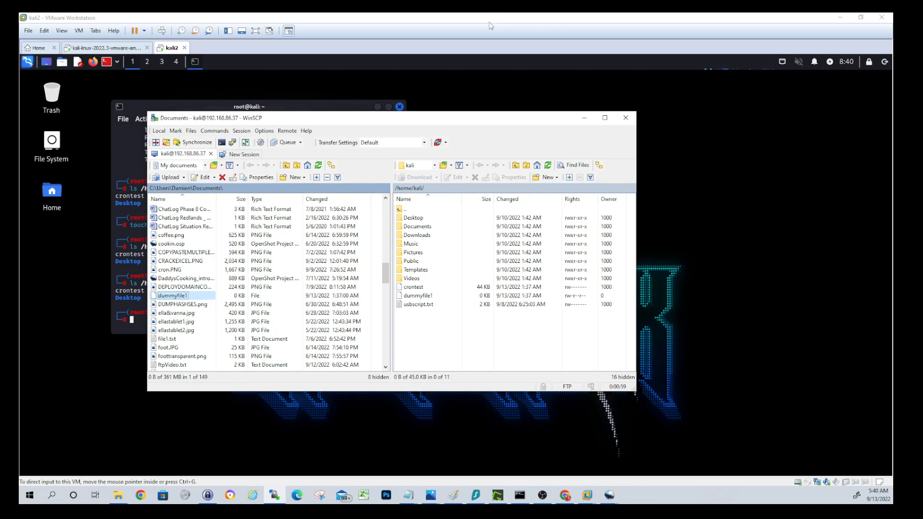
Return to the kali2 VM's root terminal
{"action": "left_click", "coordinate": [626, 117]}
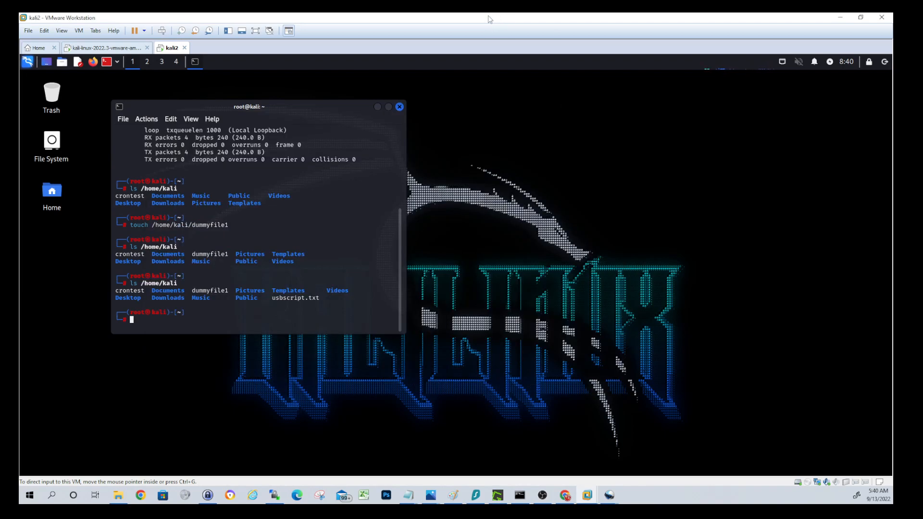